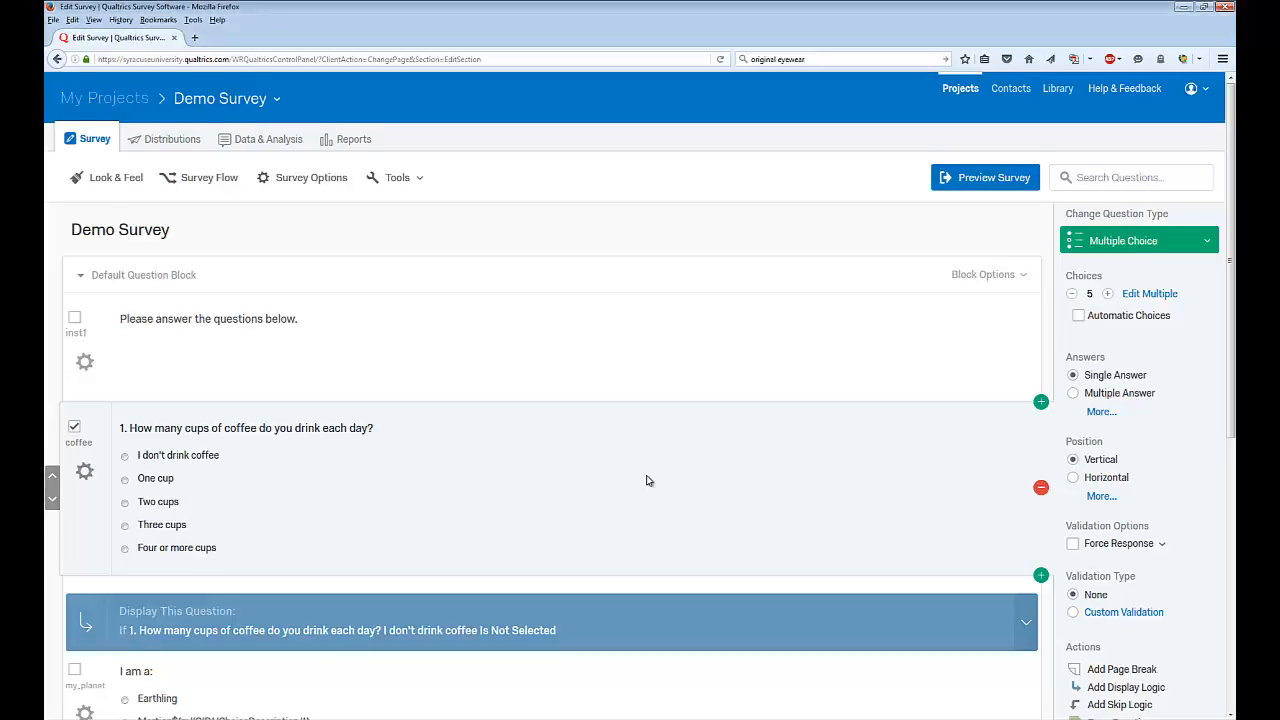
Scroll through the Demo Survey's coffee, planet and contact questions, then bring up the Tools menu
{"action": "scroll", "scroll_direction": "down", "scroll_amount": 3}
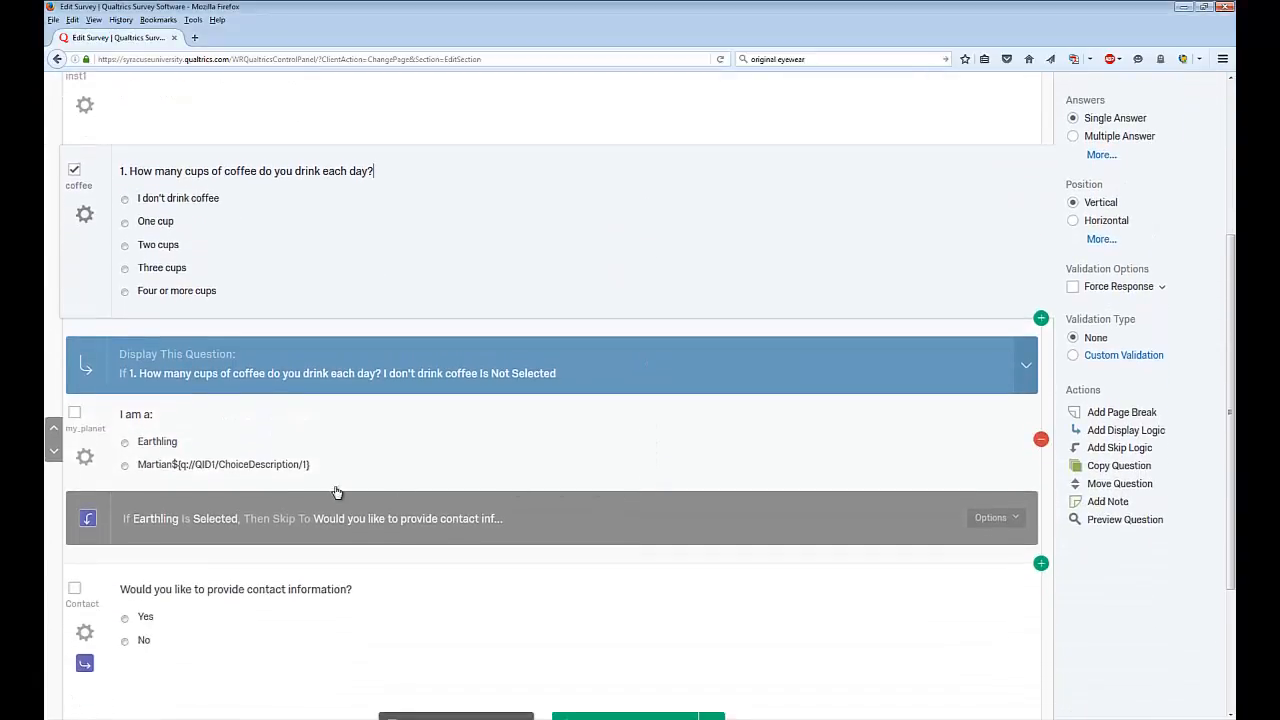
{"action": "mouse_move", "coordinate": [500, 467]}
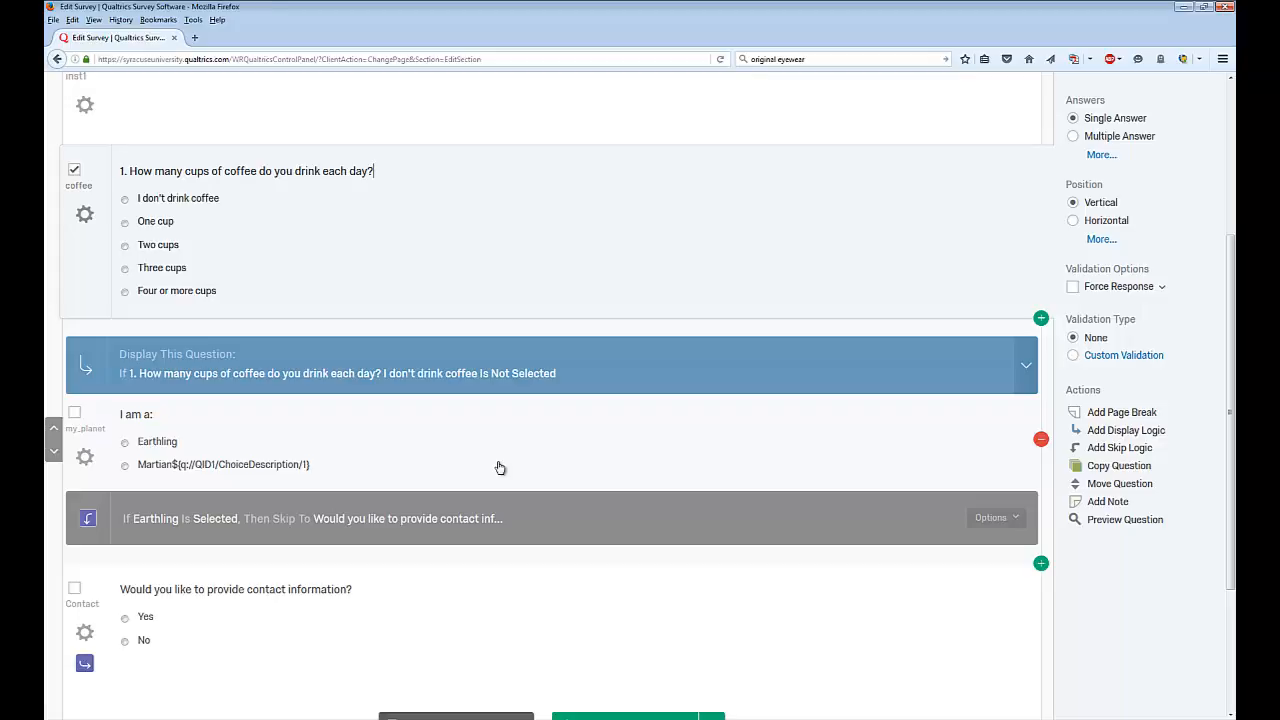
{"action": "scroll", "scroll_direction": "up", "scroll_amount": 3}
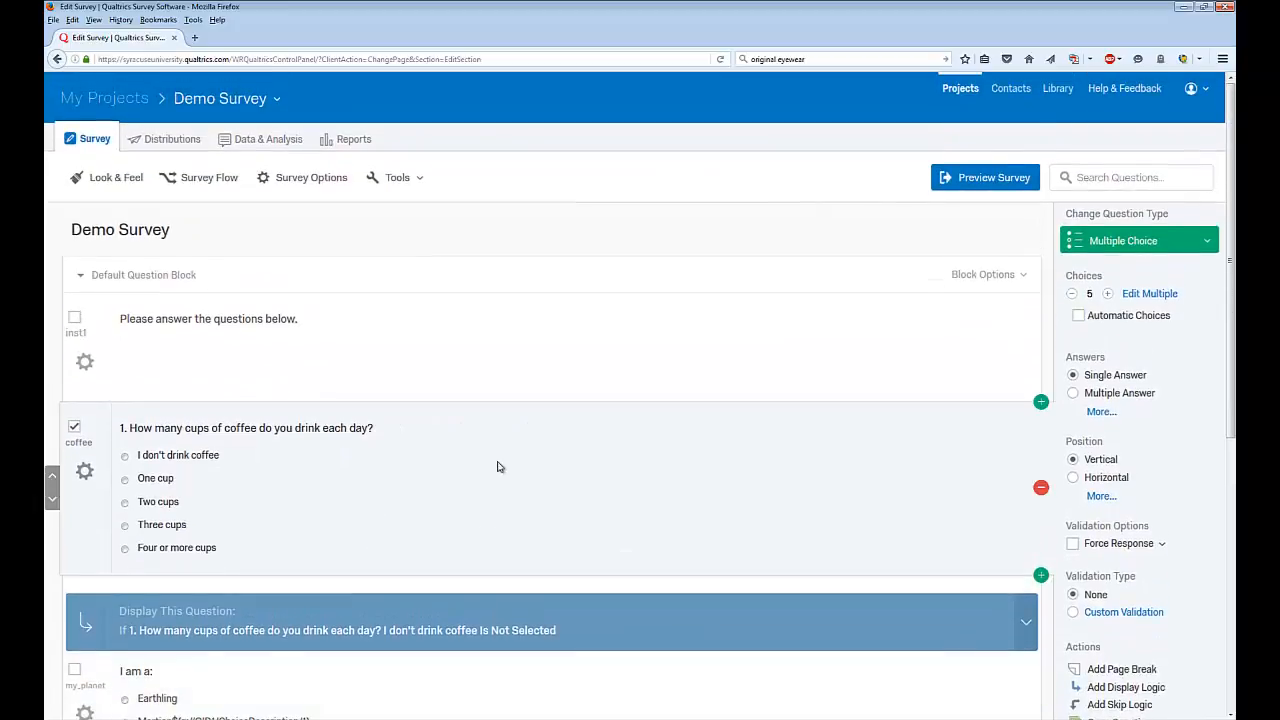
{"action": "left_click", "coordinate": [397, 177]}
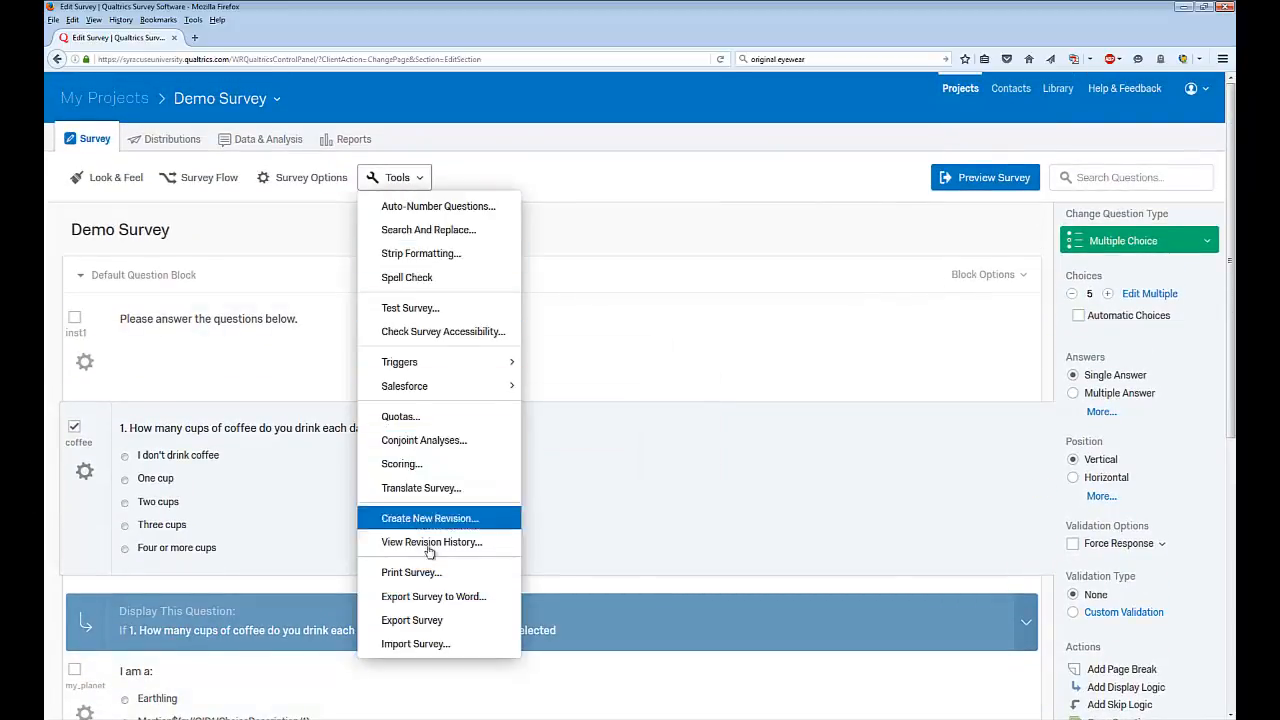
{"action": "mouse_move", "coordinate": [434, 596]}
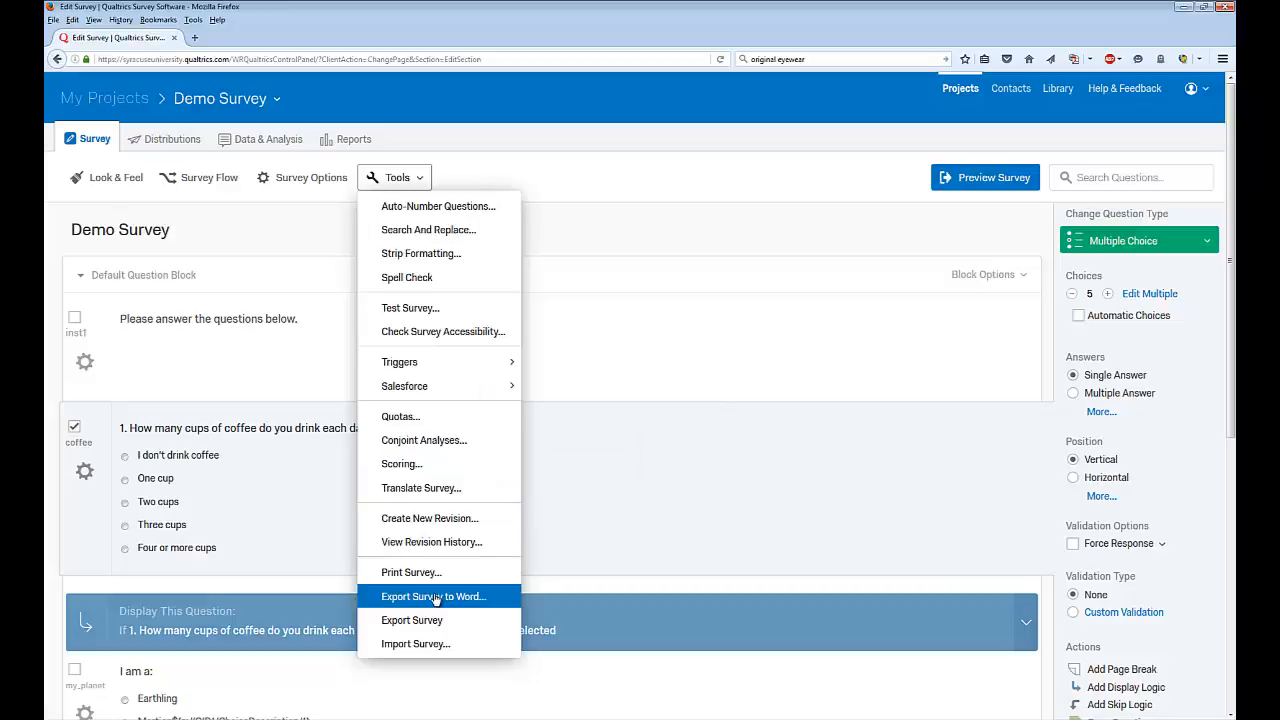
Export the Demo Survey to Word with question numbers, logic and coded values
{"action": "left_click", "coordinate": [433, 596]}
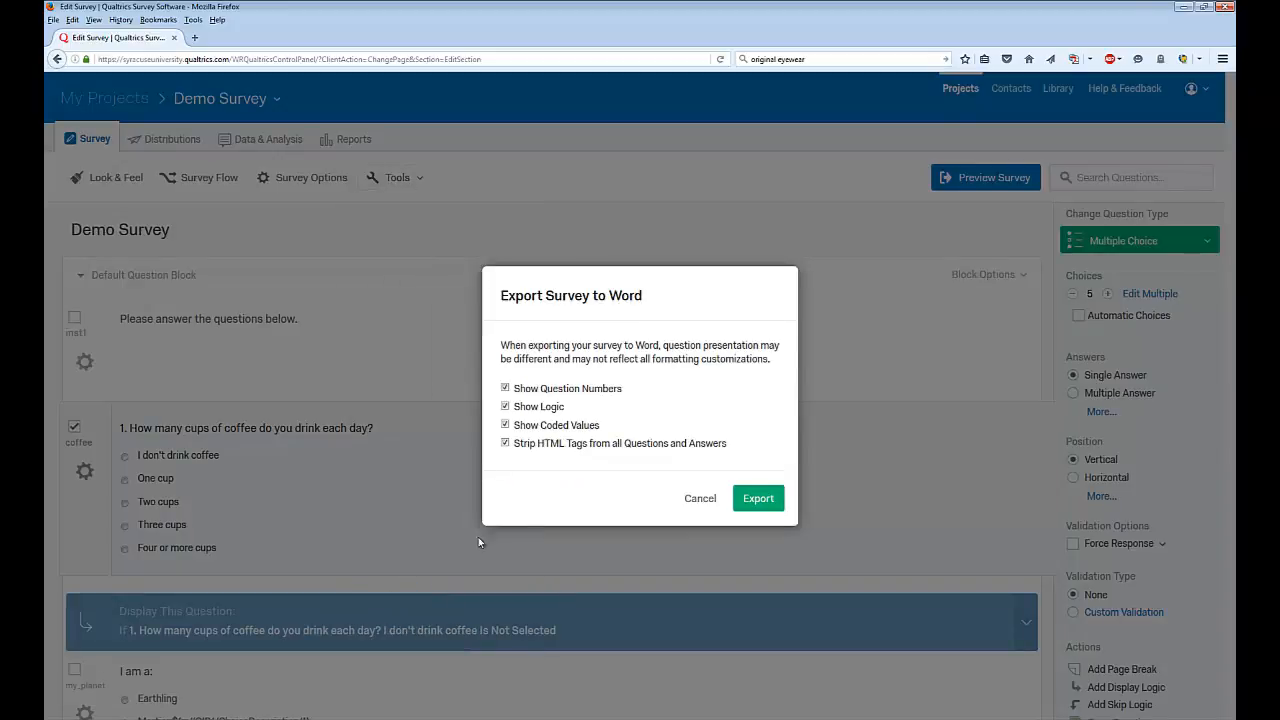
{"action": "mouse_move", "coordinate": [600, 400]}
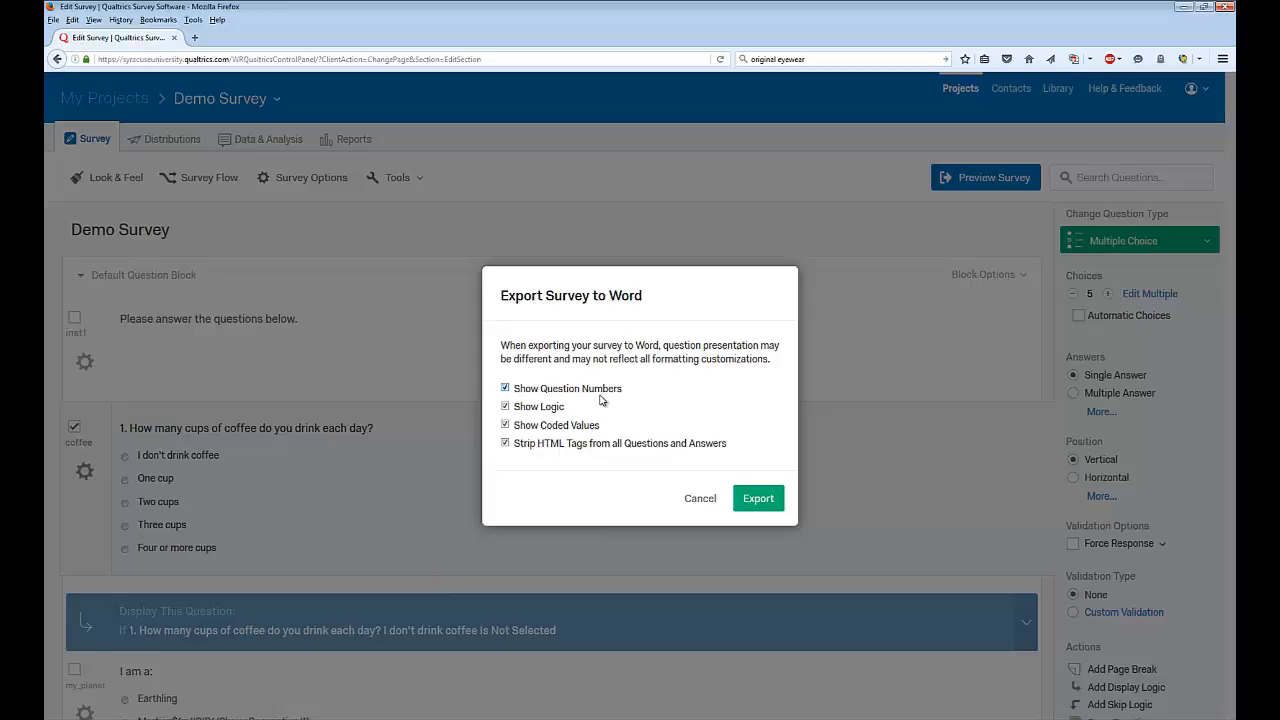
{"action": "mouse_move", "coordinate": [610, 408]}
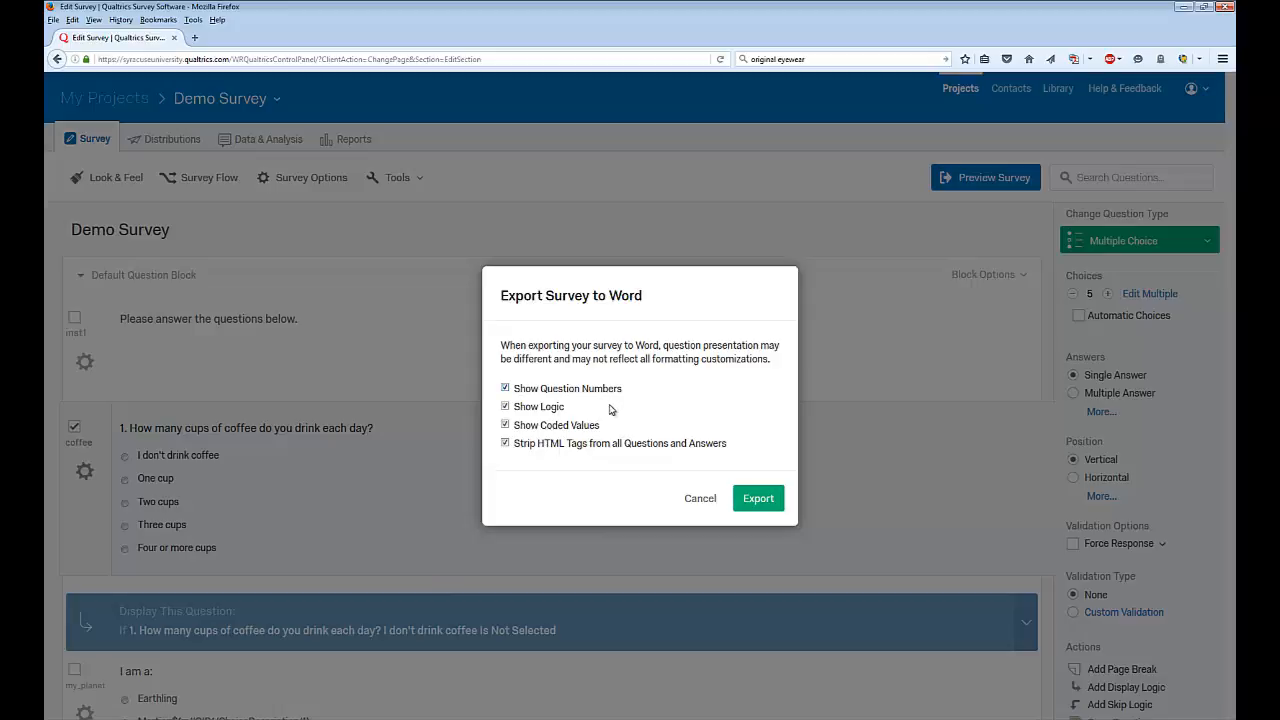
{"action": "mouse_move", "coordinate": [615, 421]}
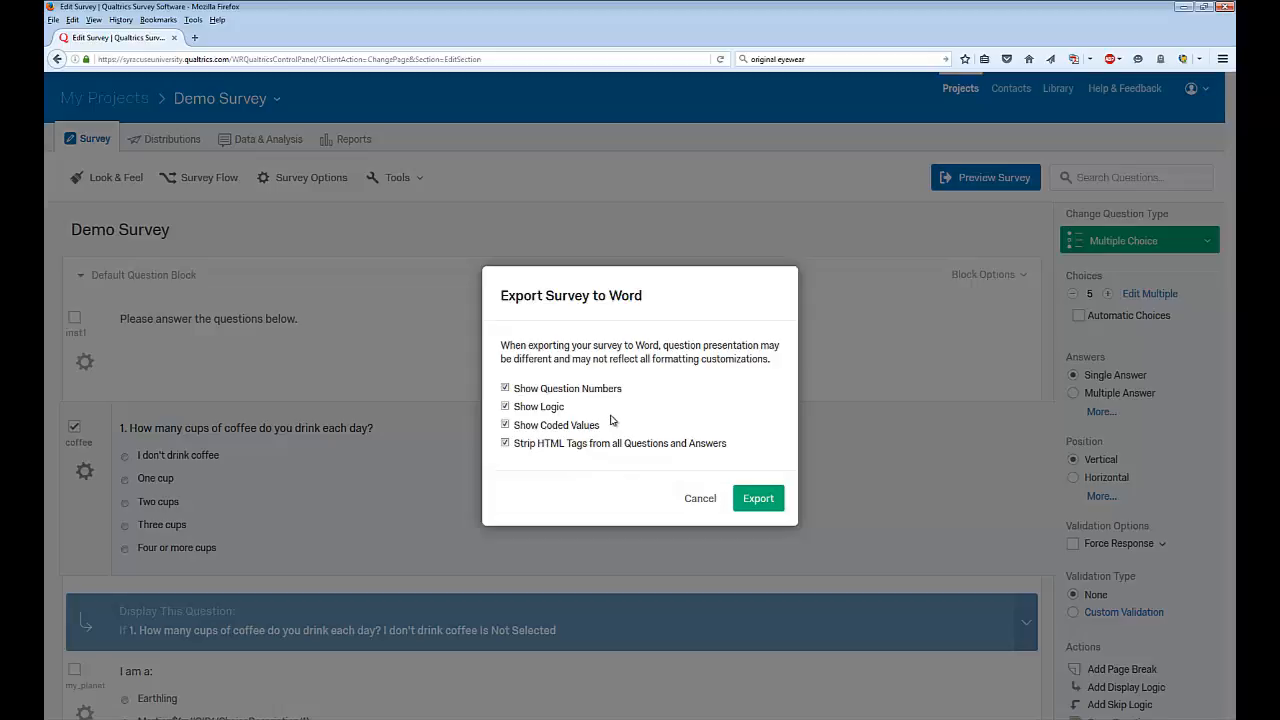
{"action": "mouse_move", "coordinate": [722, 458]}
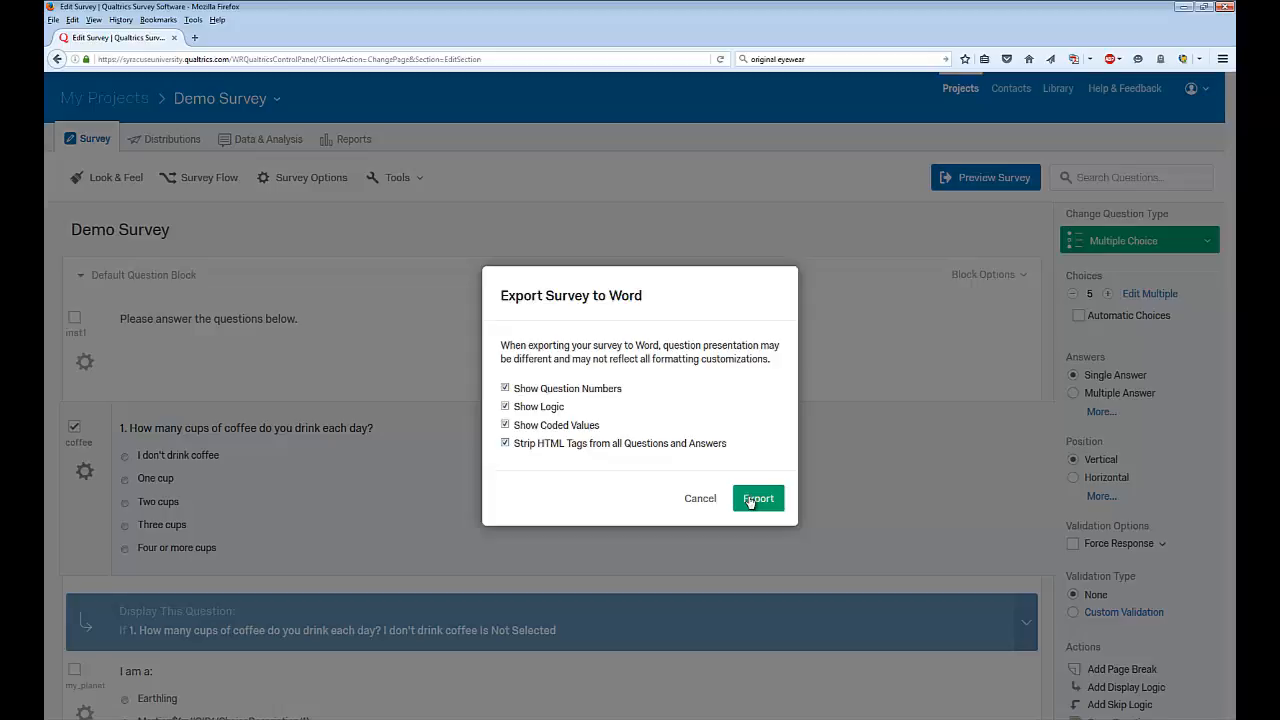
{"action": "left_click", "coordinate": [758, 498]}
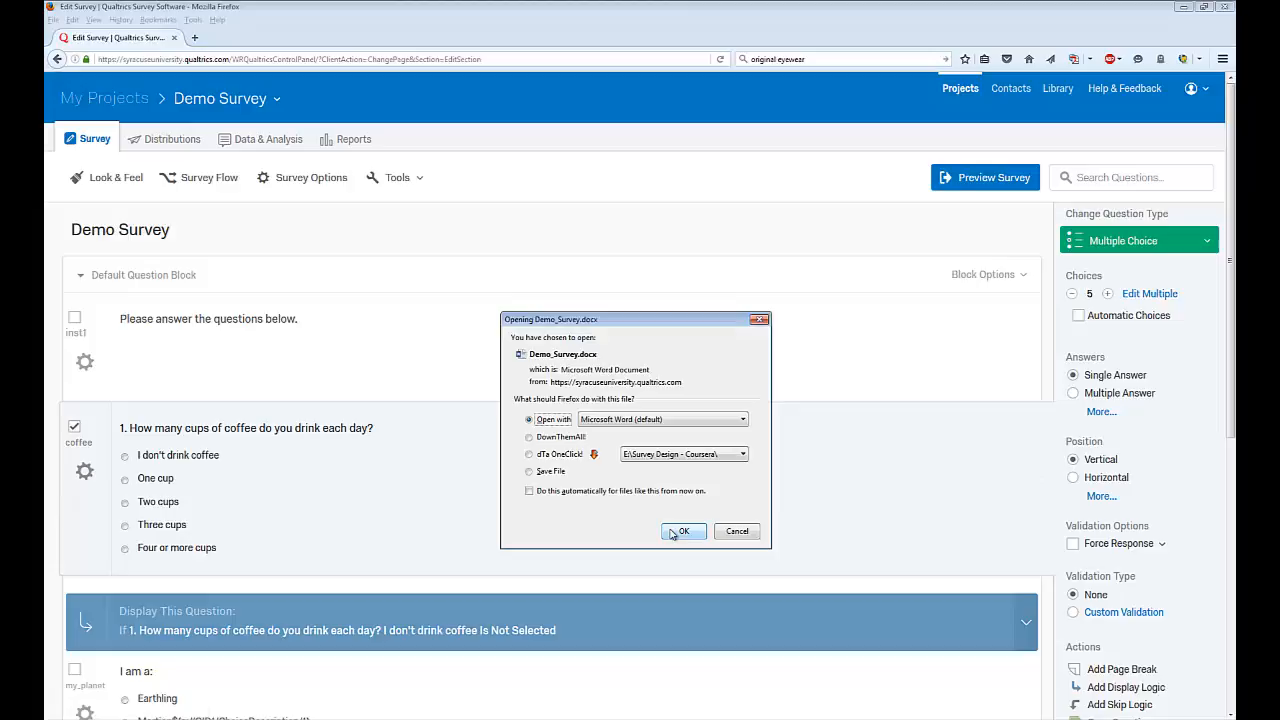
Open the downloaded Demo_Survey-1.docx in Microsoft Word
{"action": "left_click", "coordinate": [683, 531]}
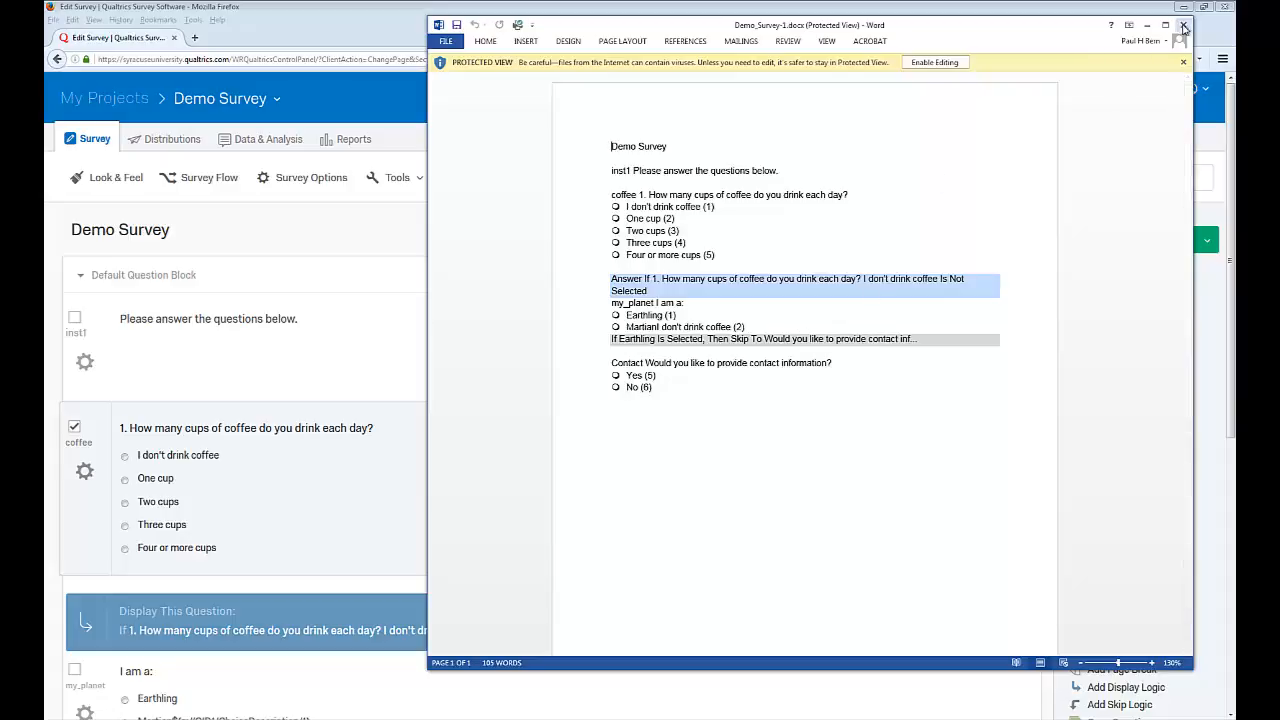
Close Word and view the coffee, my_planet and Contact report pages under Reports
{"action": "left_click", "coordinate": [1183, 25]}
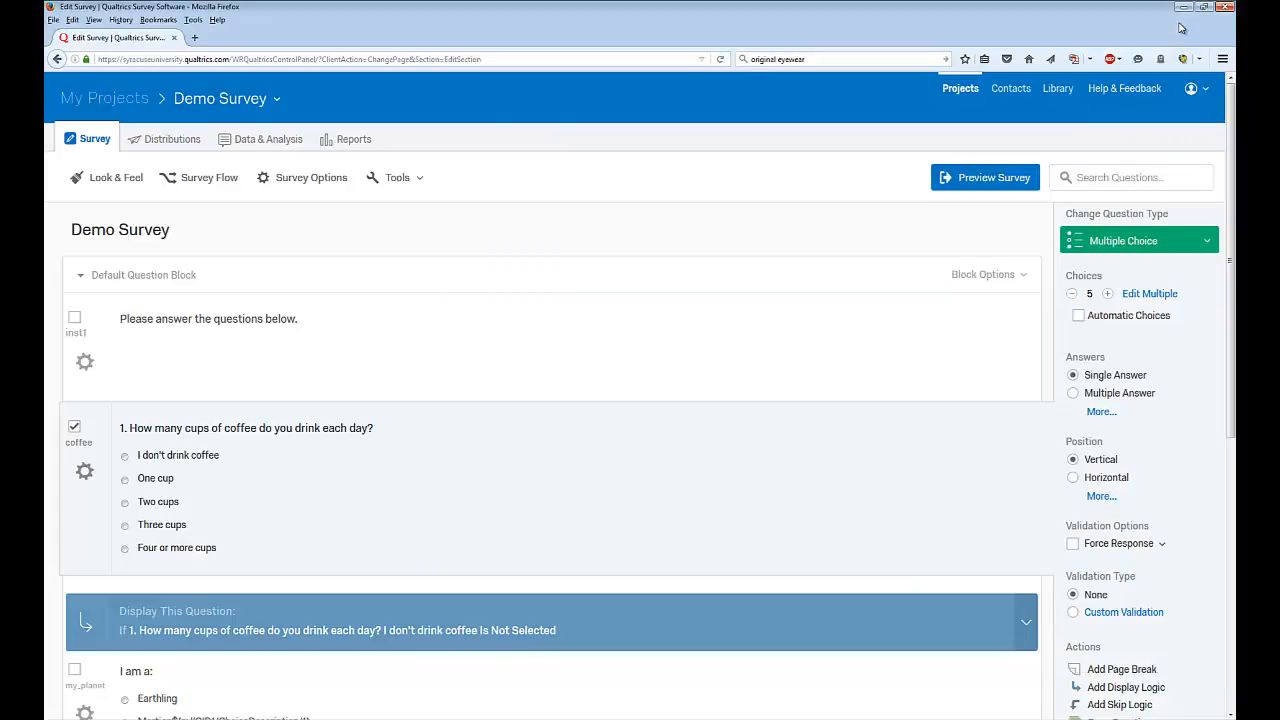
{"action": "mouse_move", "coordinate": [445, 179]}
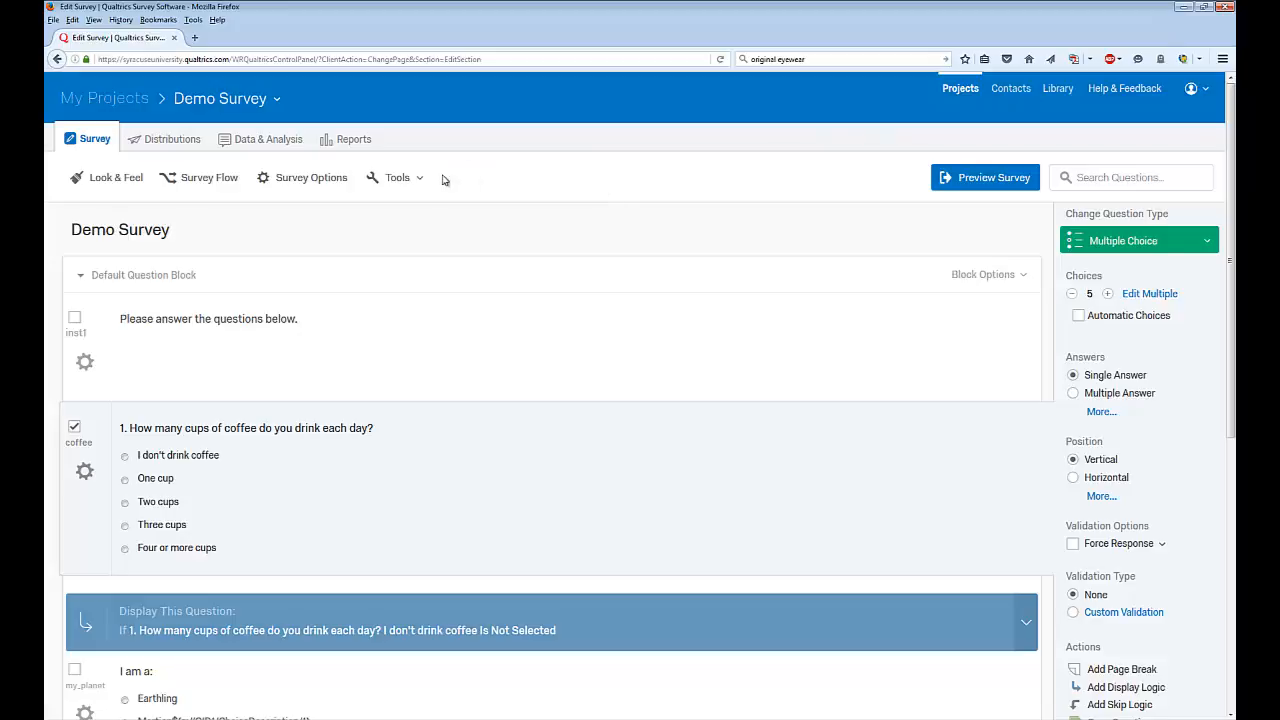
{"action": "mouse_move", "coordinate": [354, 138]}
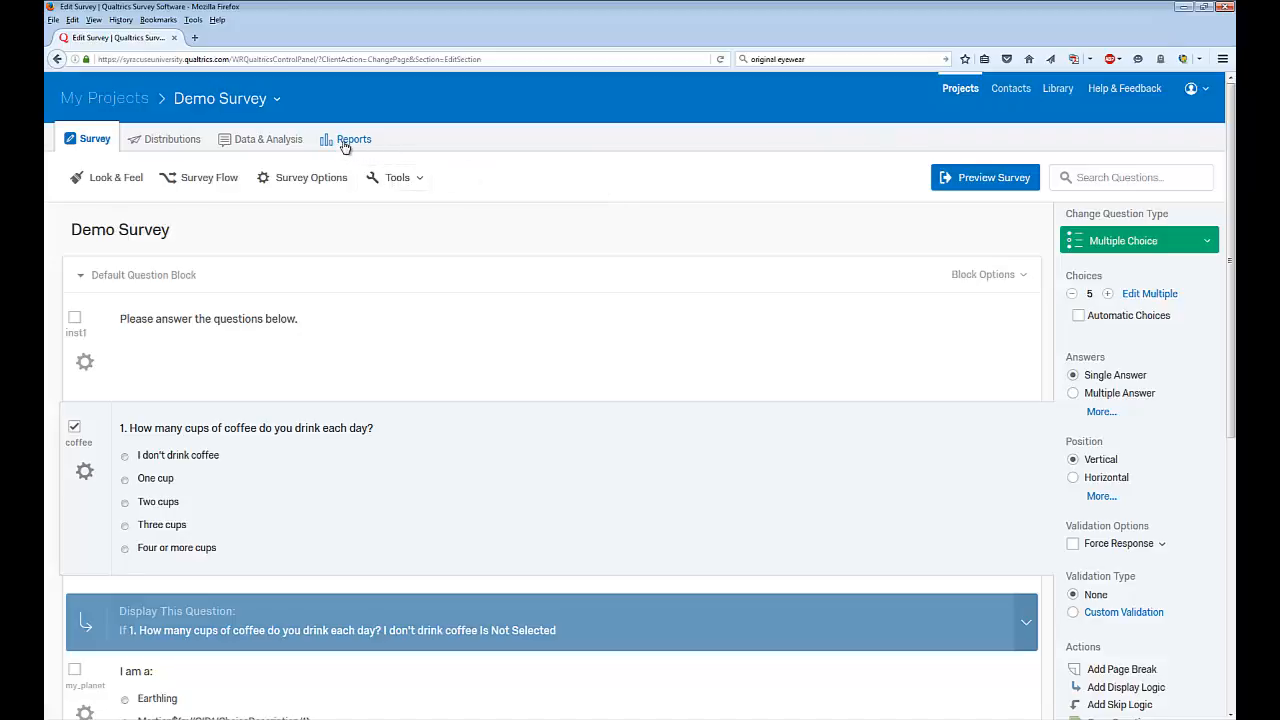
{"action": "left_click", "coordinate": [354, 139]}
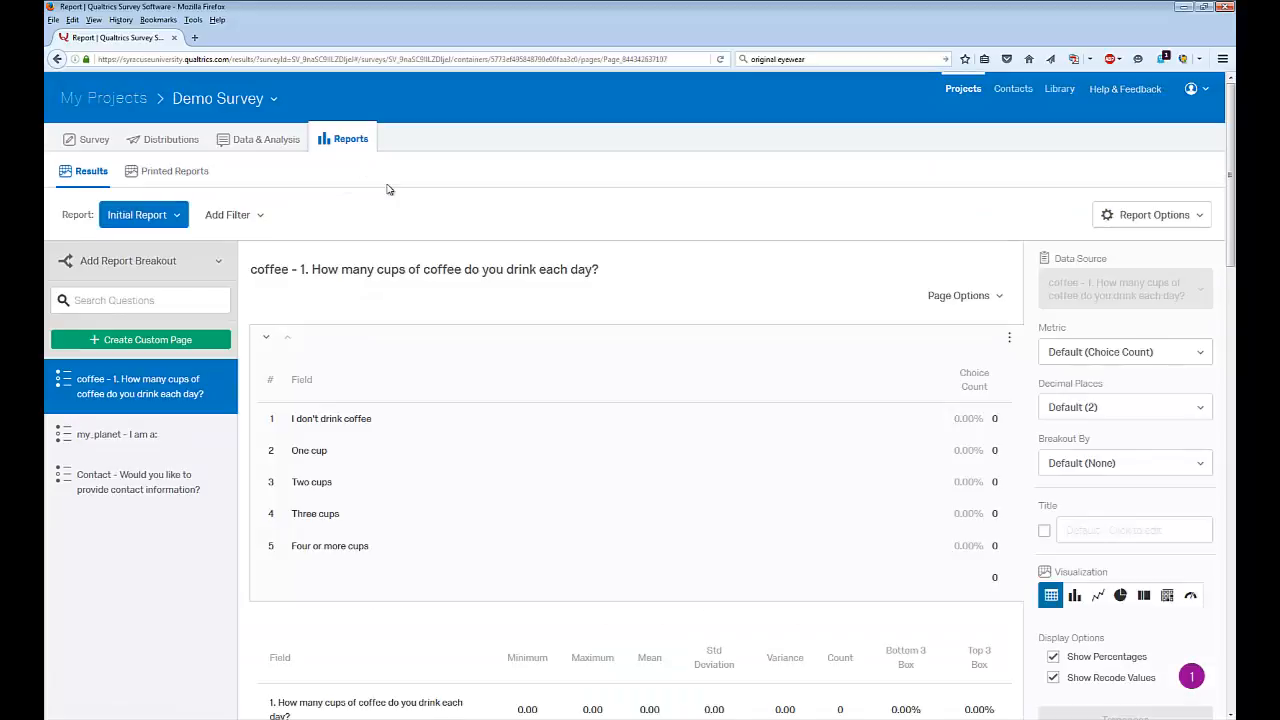
{"action": "mouse_move", "coordinate": [497, 470]}
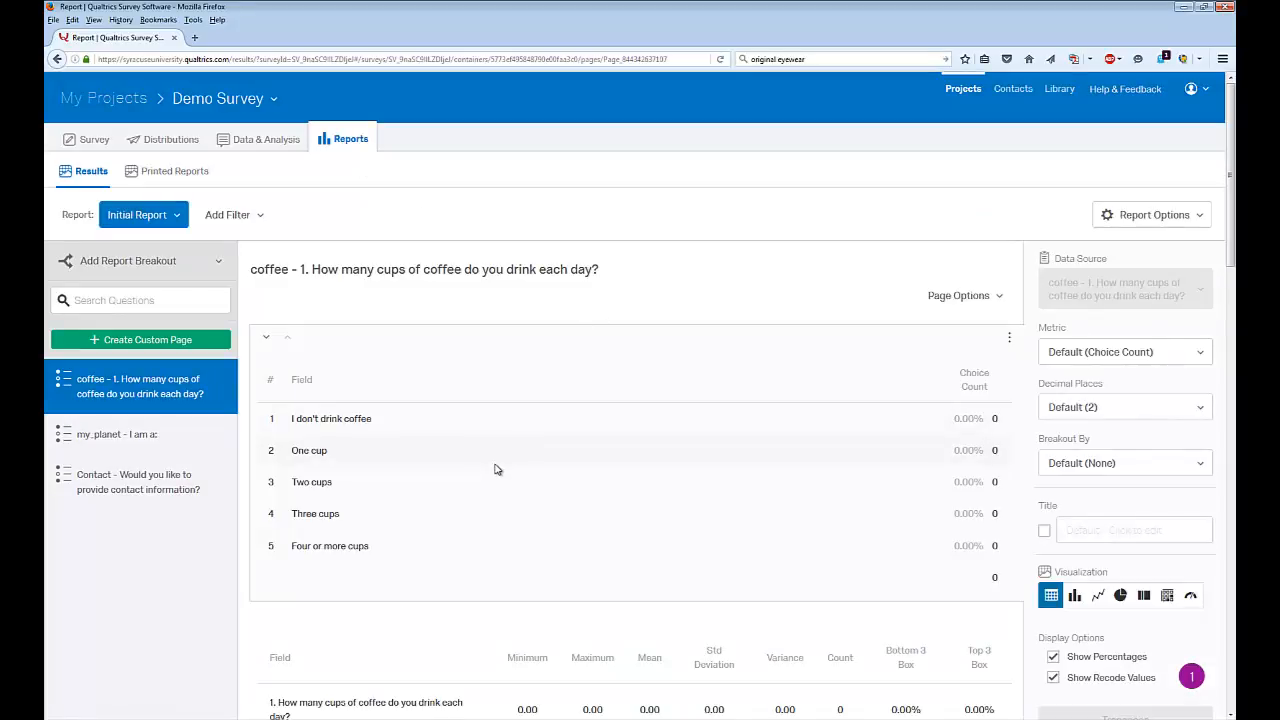
{"action": "scroll", "scroll_direction": "down", "scroll_amount": 3}
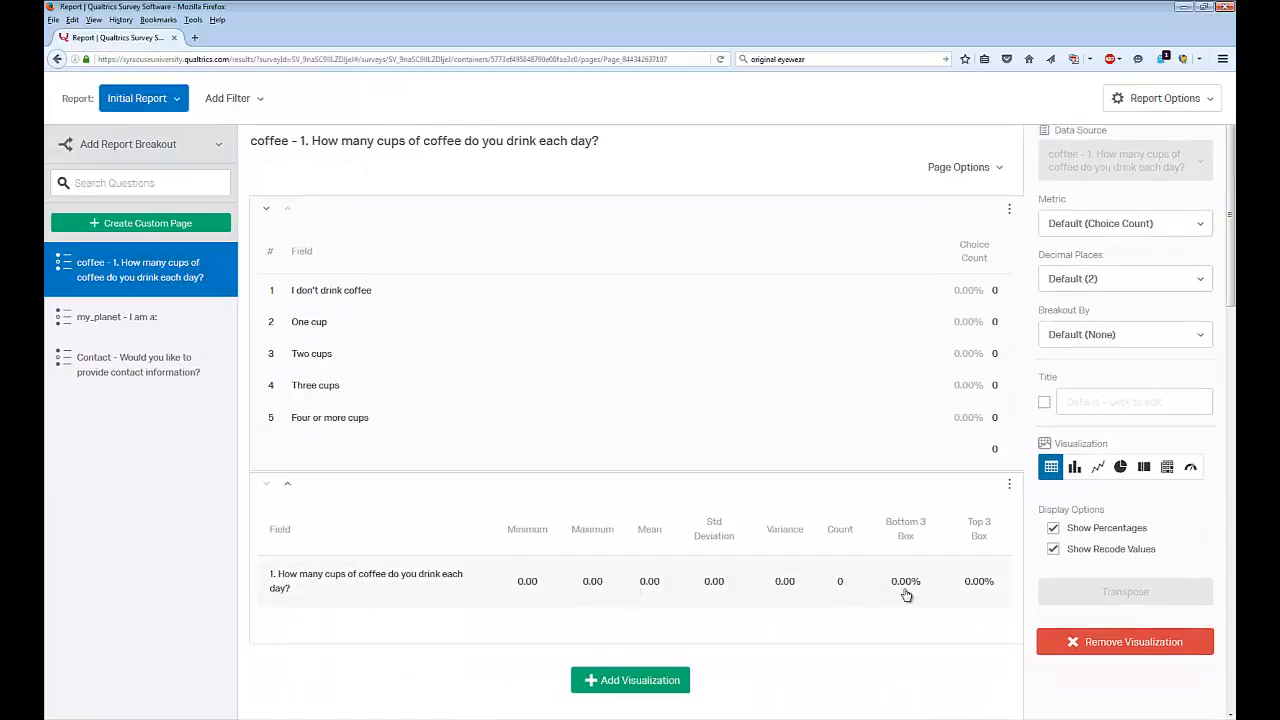
{"action": "mouse_move", "coordinate": [1166, 467]}
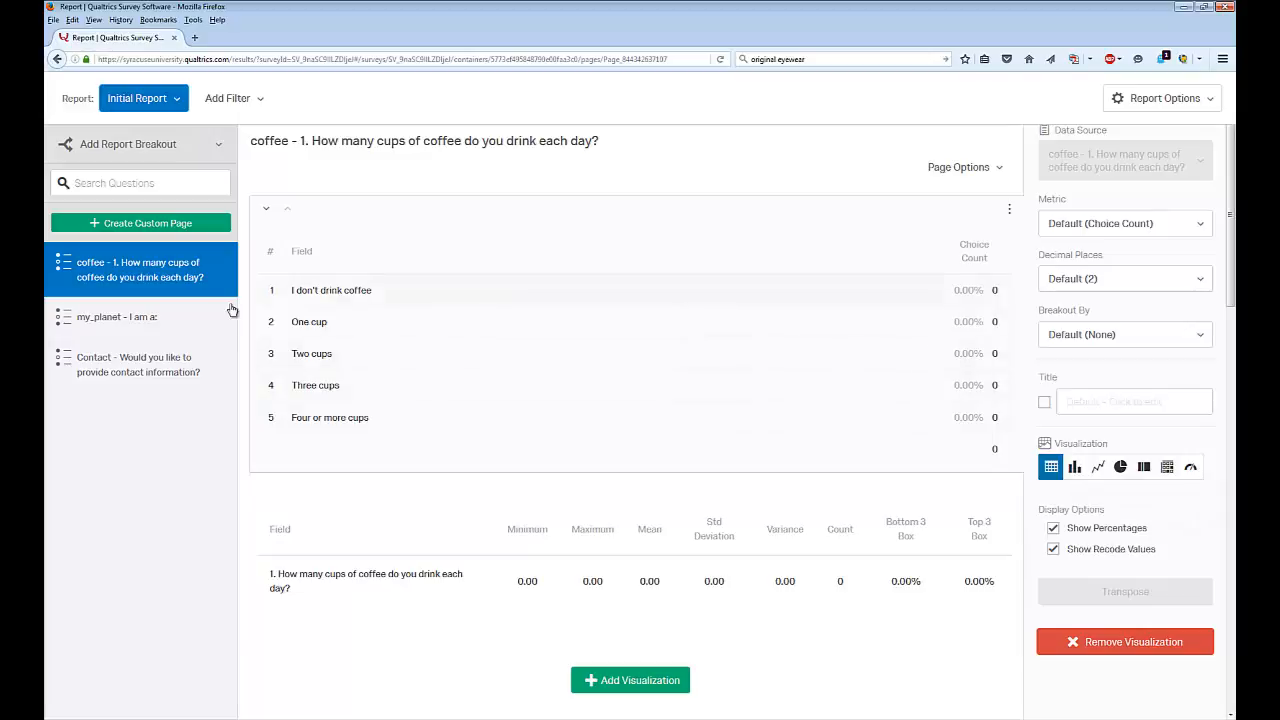
{"action": "left_click", "coordinate": [117, 316]}
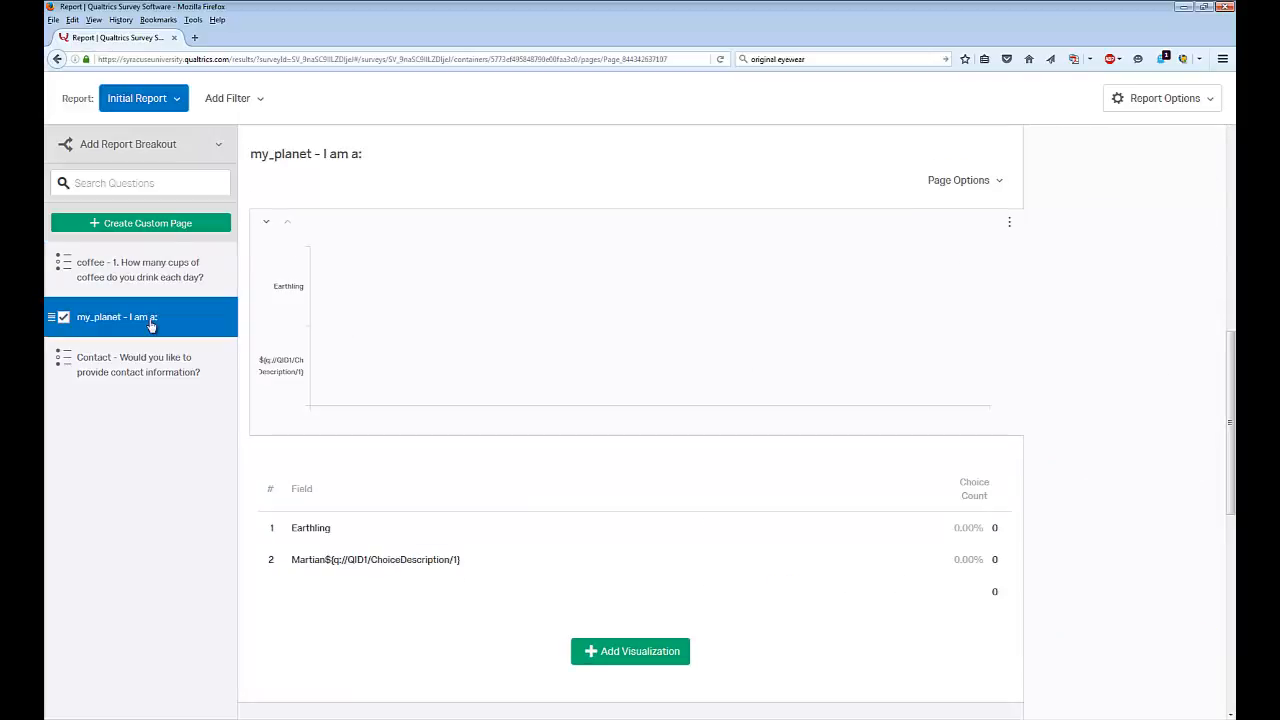
{"action": "left_click", "coordinate": [138, 364]}
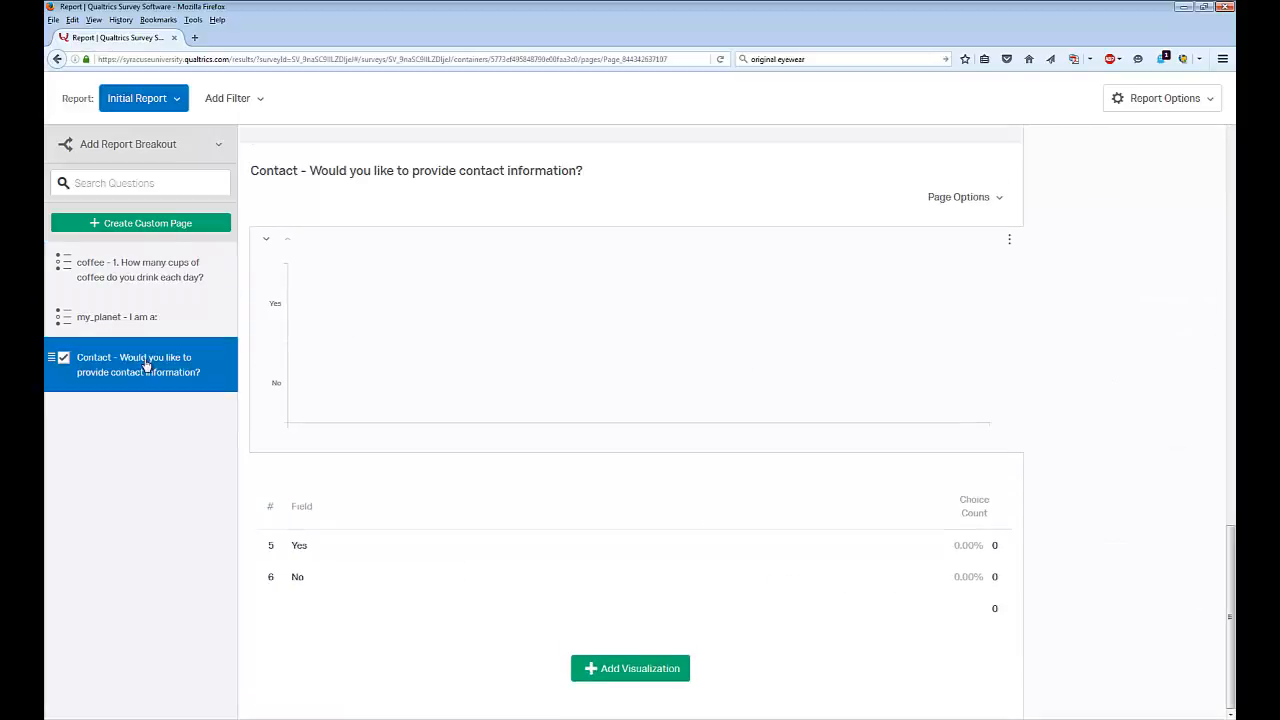
{"action": "left_click", "coordinate": [140, 270]}
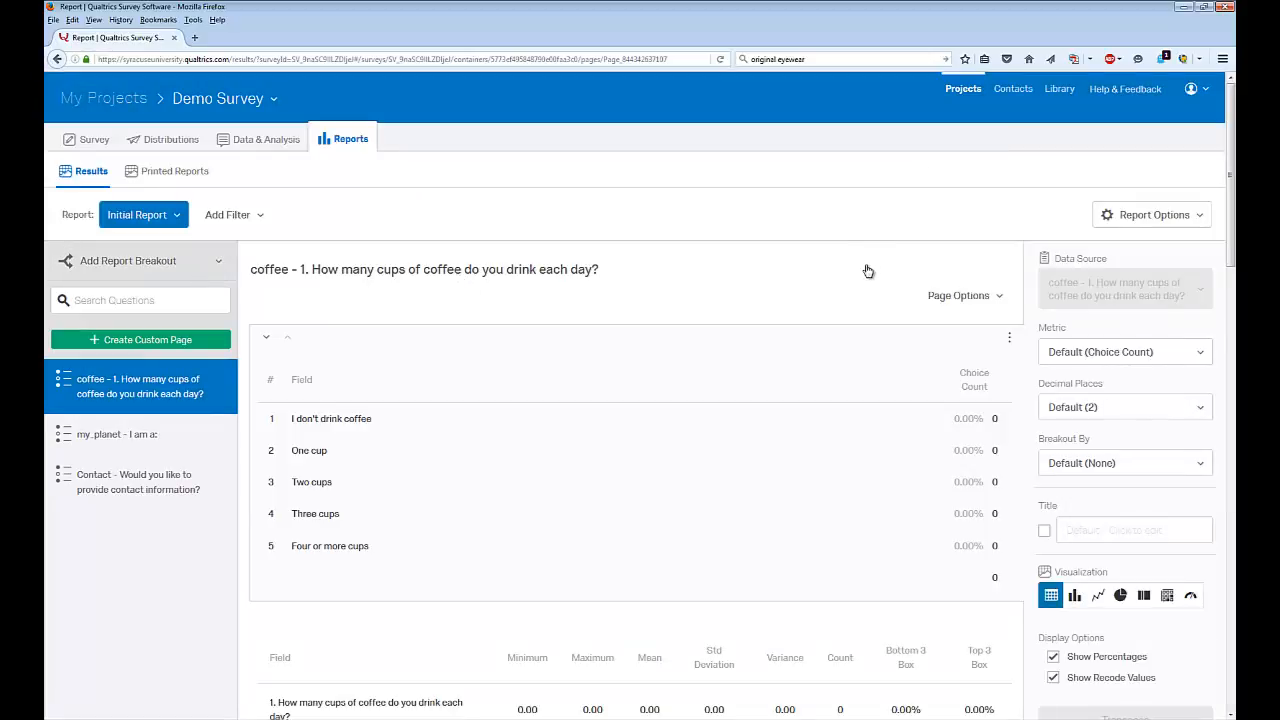
{"action": "mouse_move", "coordinate": [1108, 220]}
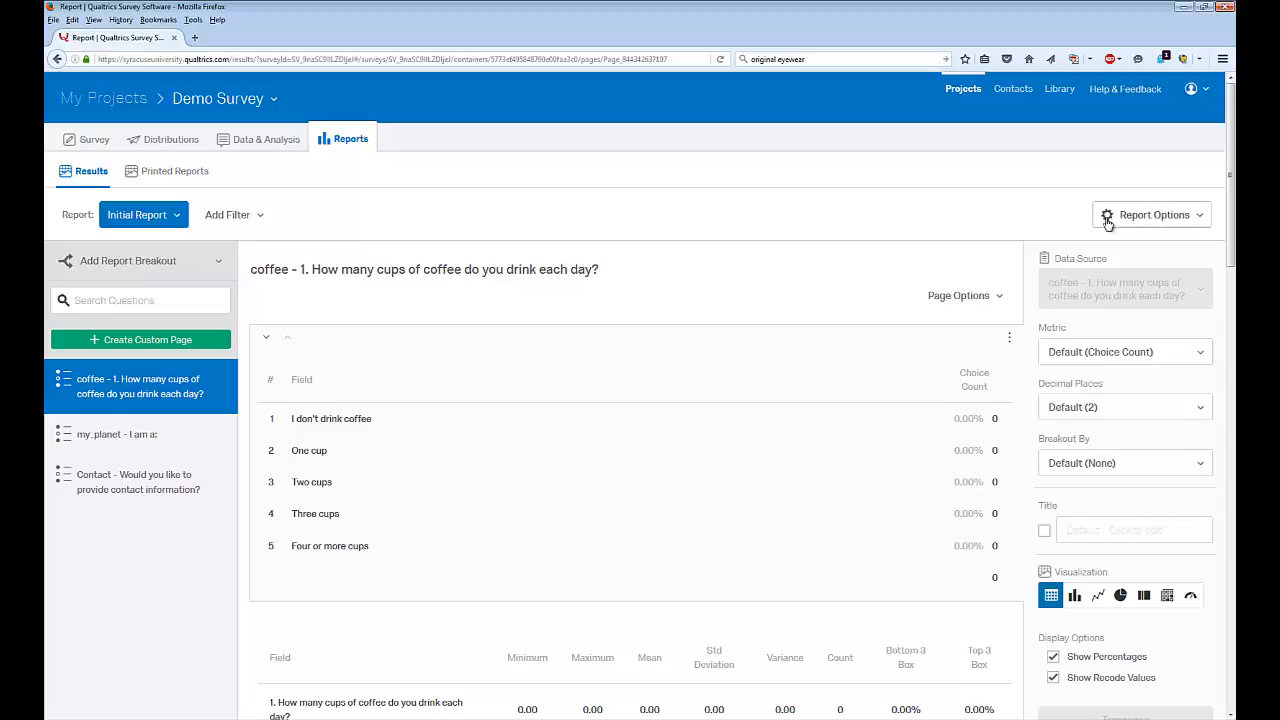
{"action": "mouse_move", "coordinate": [1158, 220]}
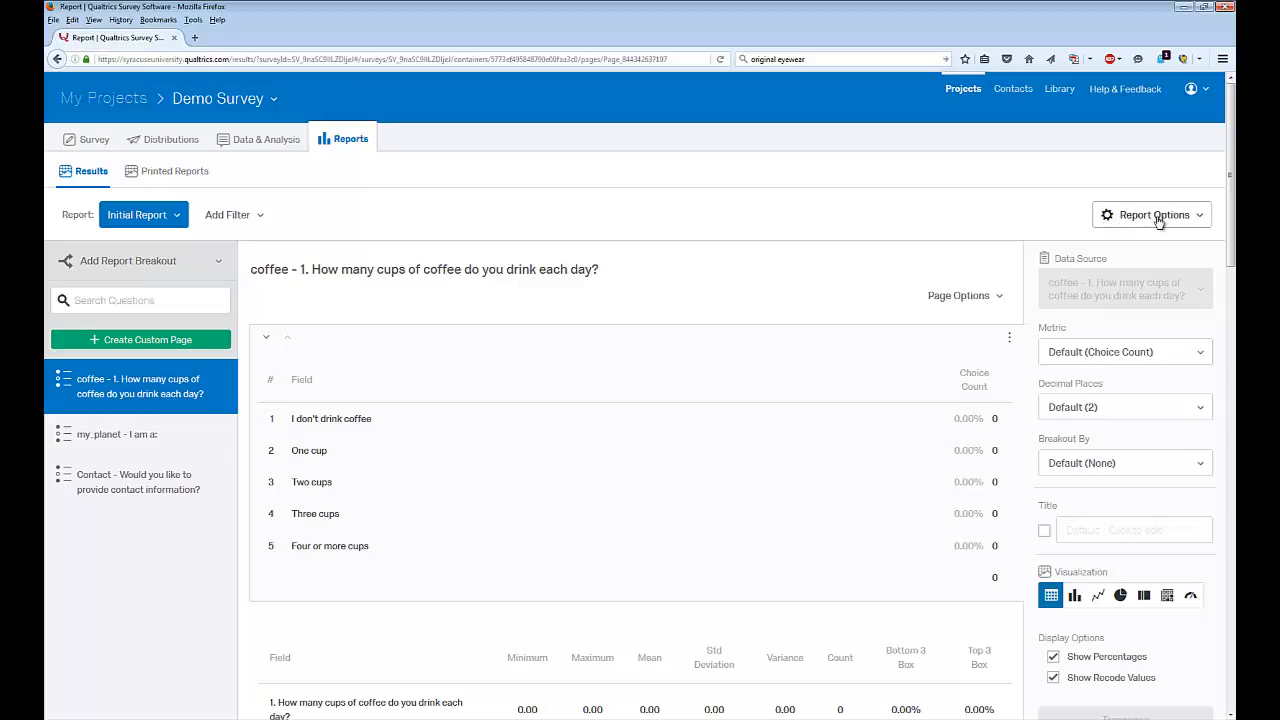
Show the report's export formats in Report Options: PDF, Word, PowerPoint and CSV
{"action": "left_click", "coordinate": [1151, 214]}
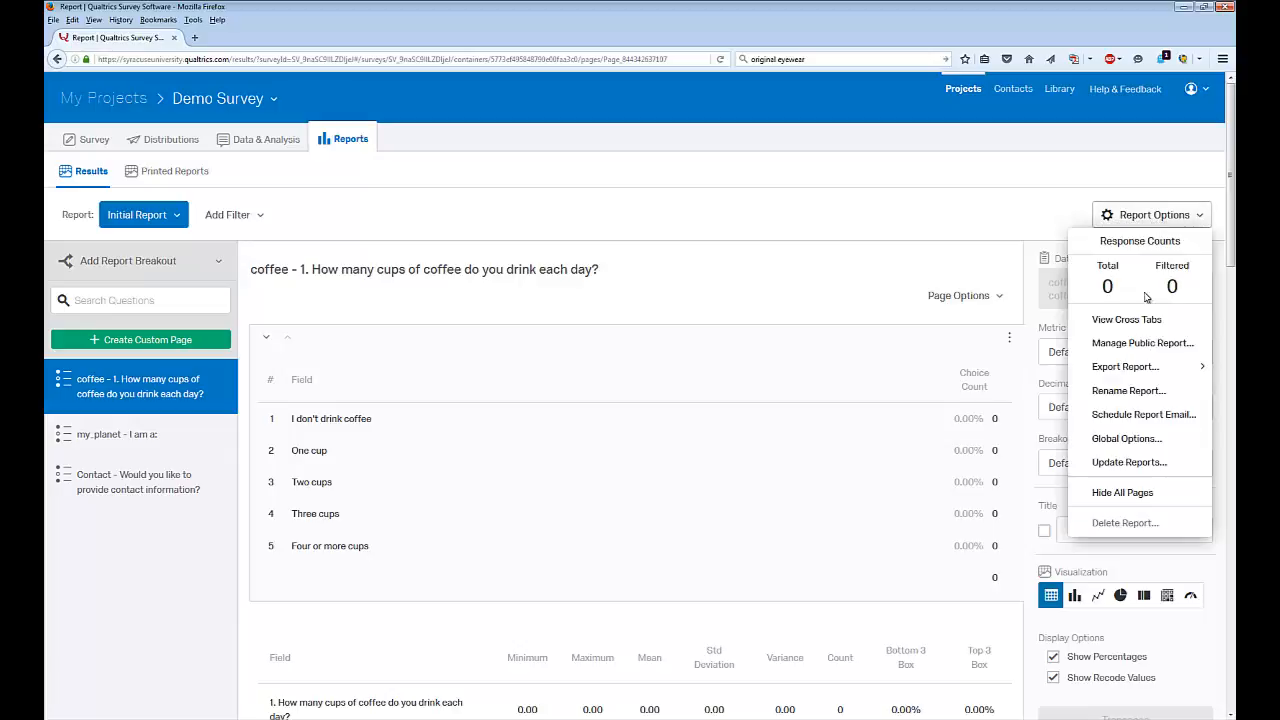
{"action": "left_click", "coordinate": [1125, 366]}
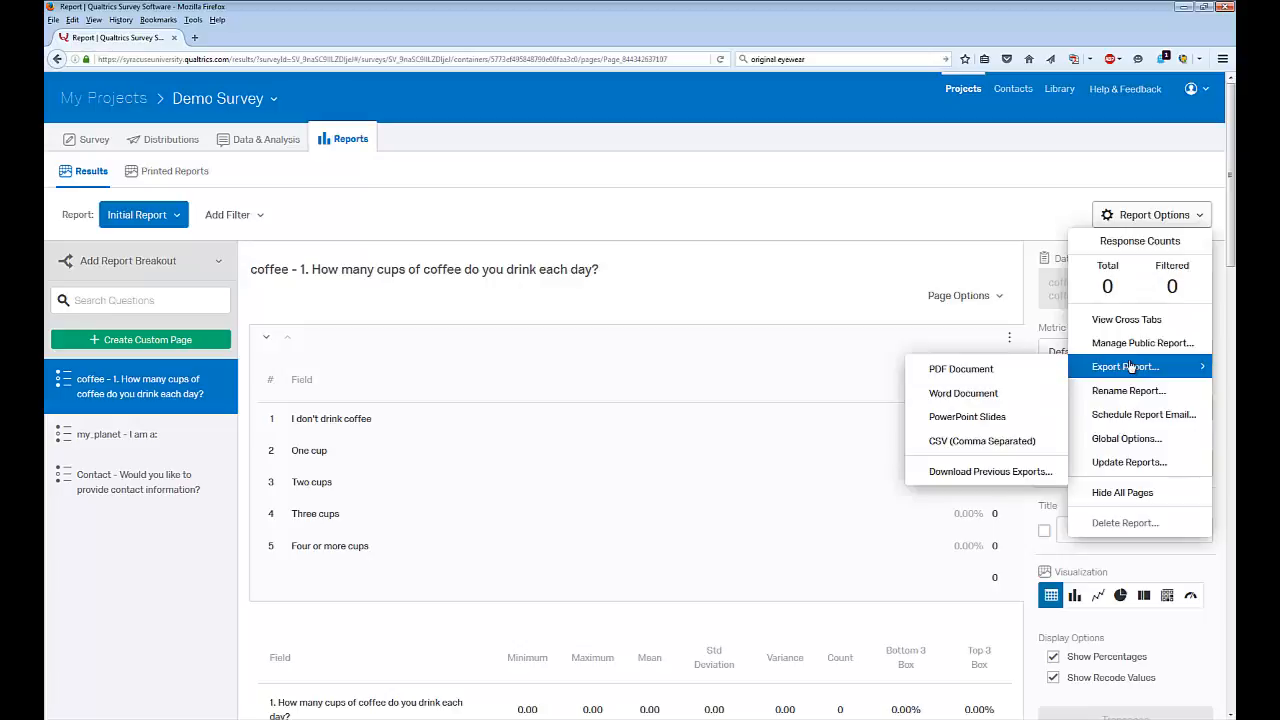
{"action": "mouse_move", "coordinate": [961, 369]}
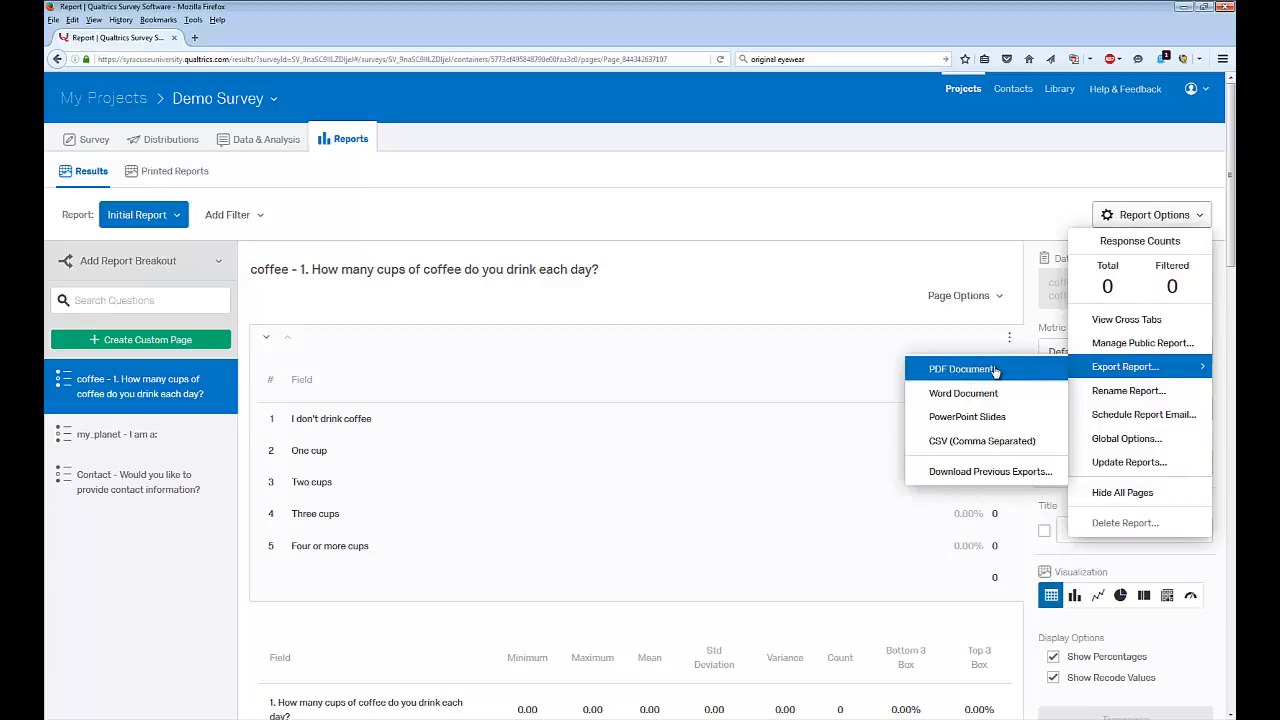
{"action": "mouse_move", "coordinate": [963, 393]}
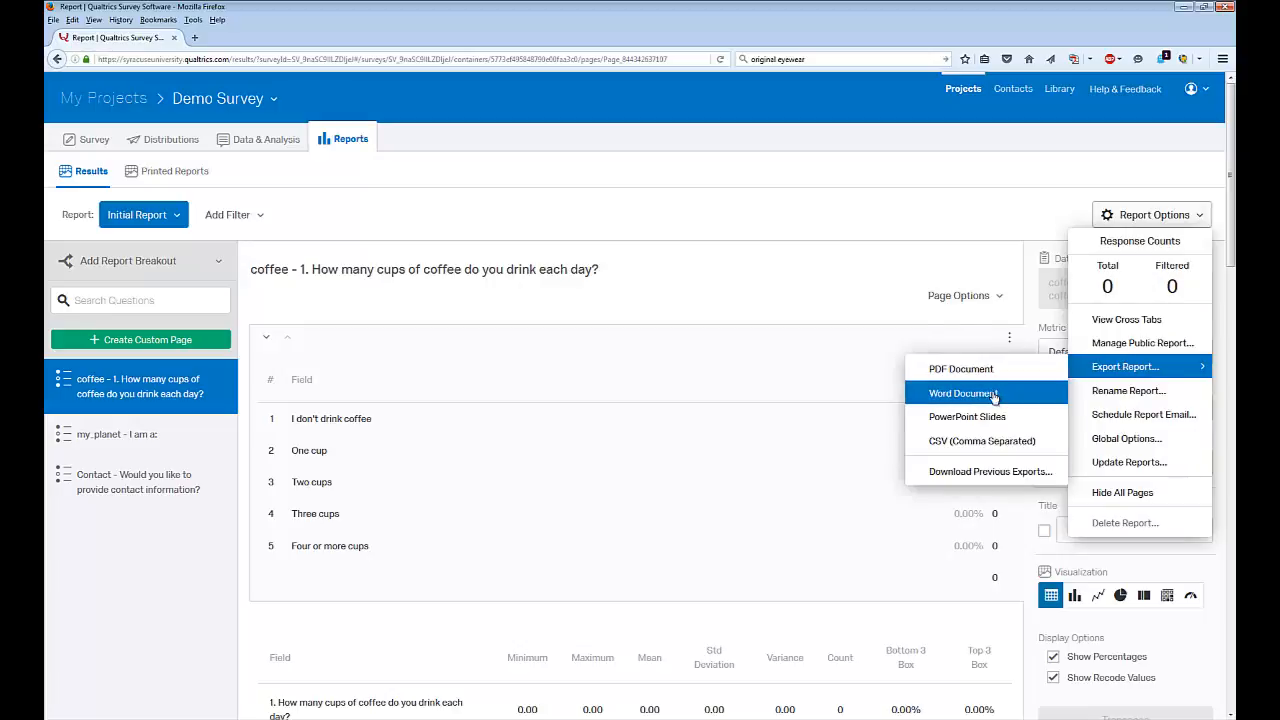
{"action": "mouse_move", "coordinate": [994, 420]}
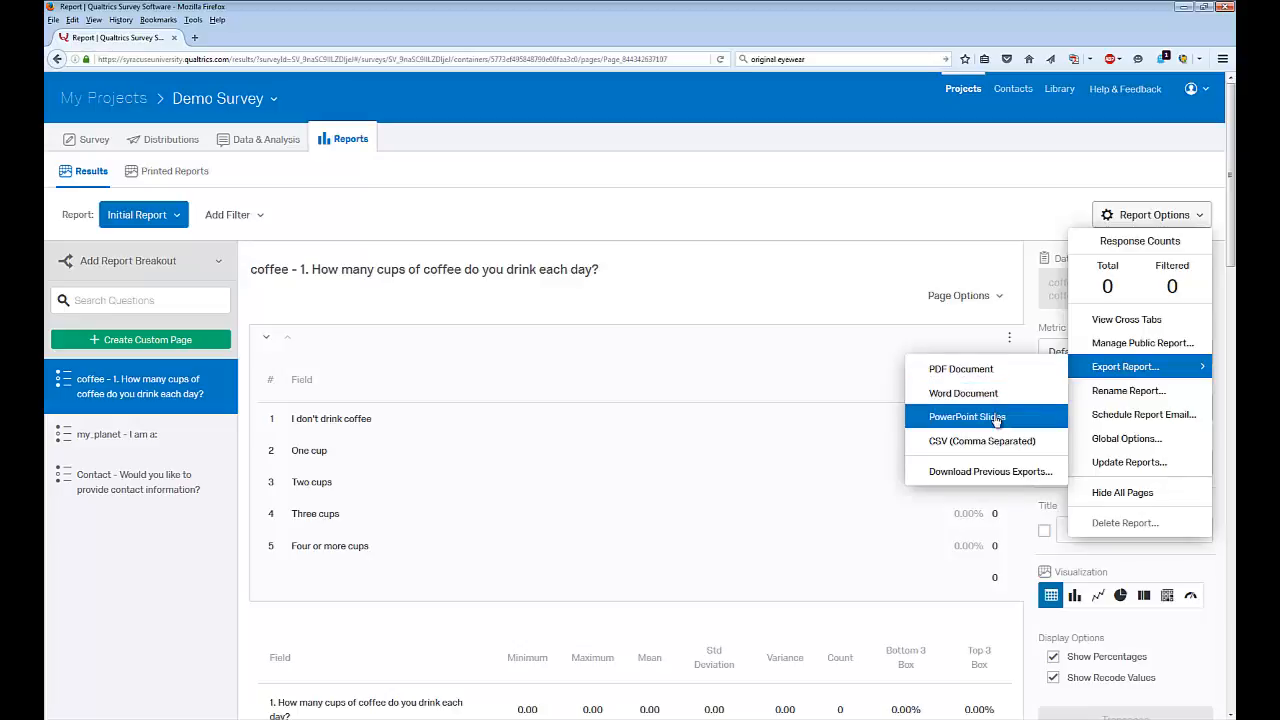
{"action": "mouse_move", "coordinate": [985, 441]}
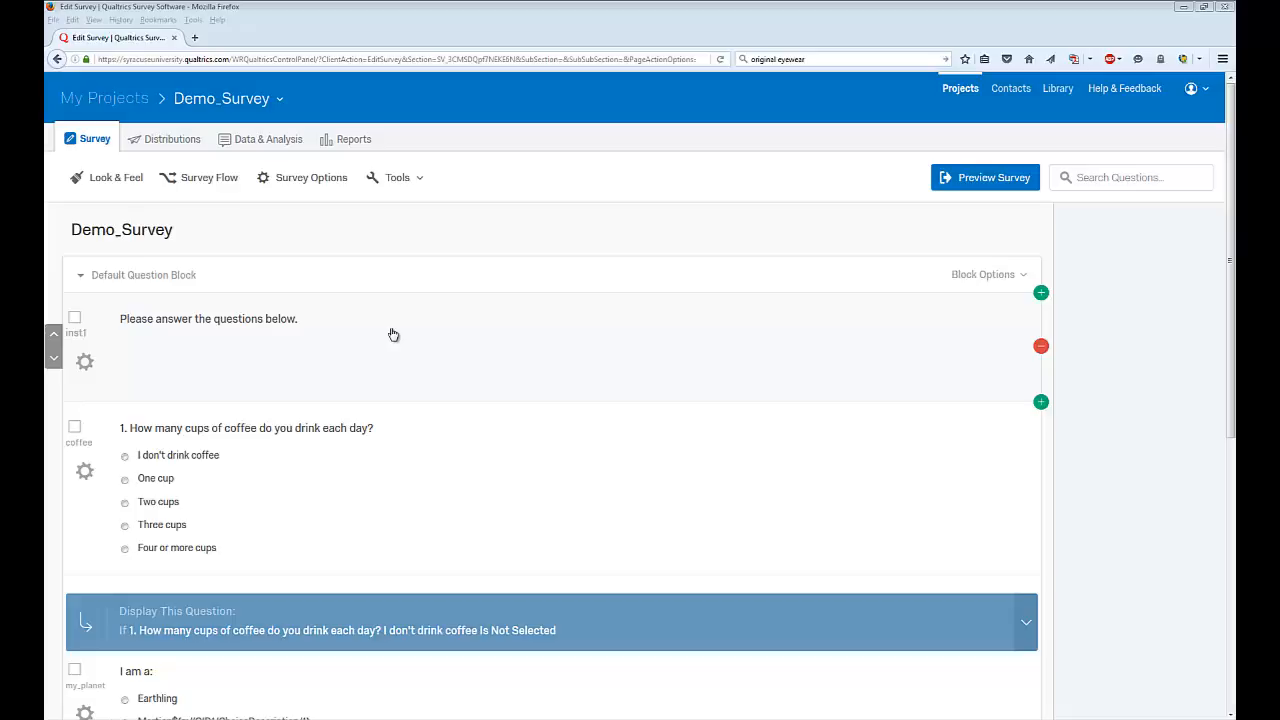
Export the survey as a .qsf file saved in Downloads as Demo_Survey1.qsf
{"action": "left_click", "coordinate": [397, 177]}
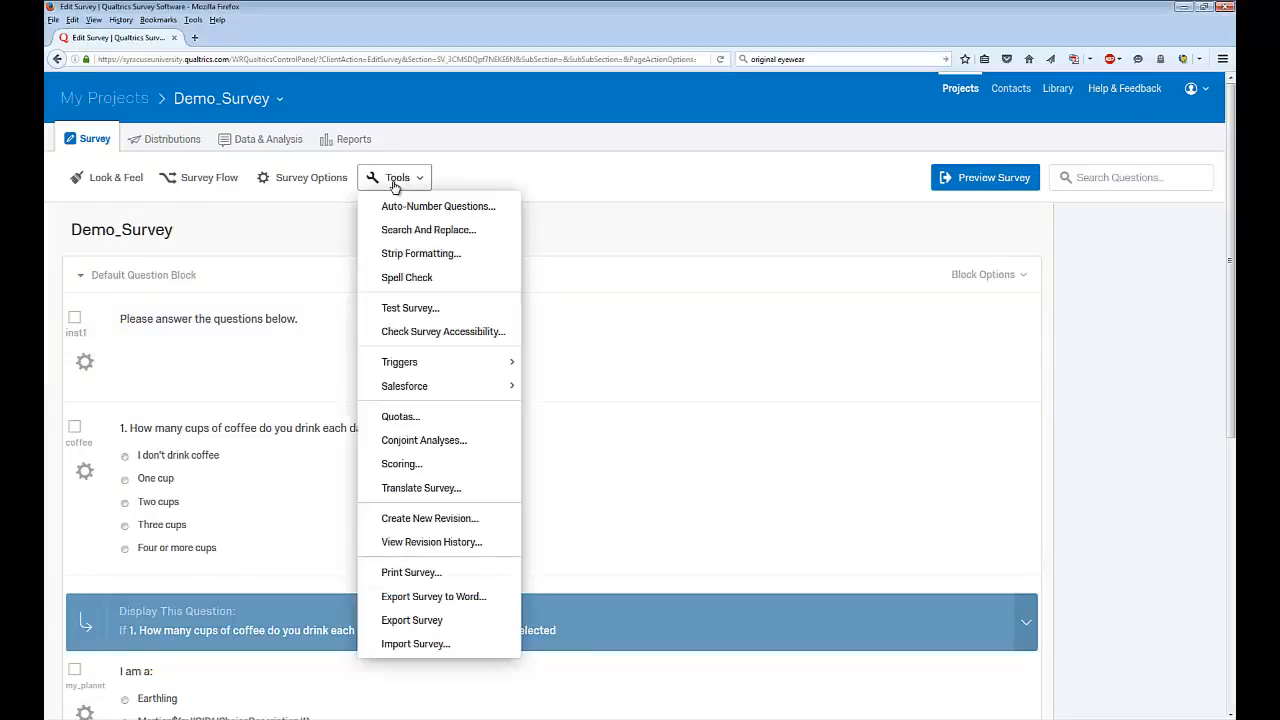
{"action": "mouse_move", "coordinate": [412, 620]}
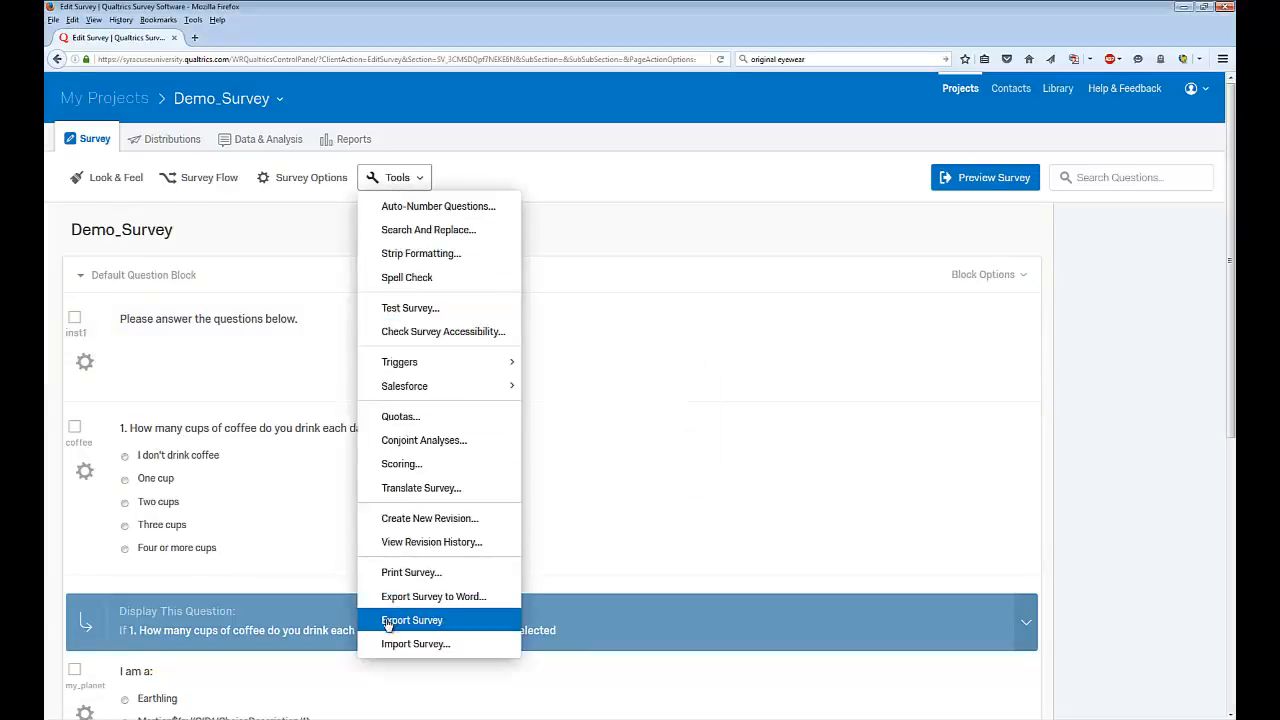
{"action": "left_click", "coordinate": [412, 620]}
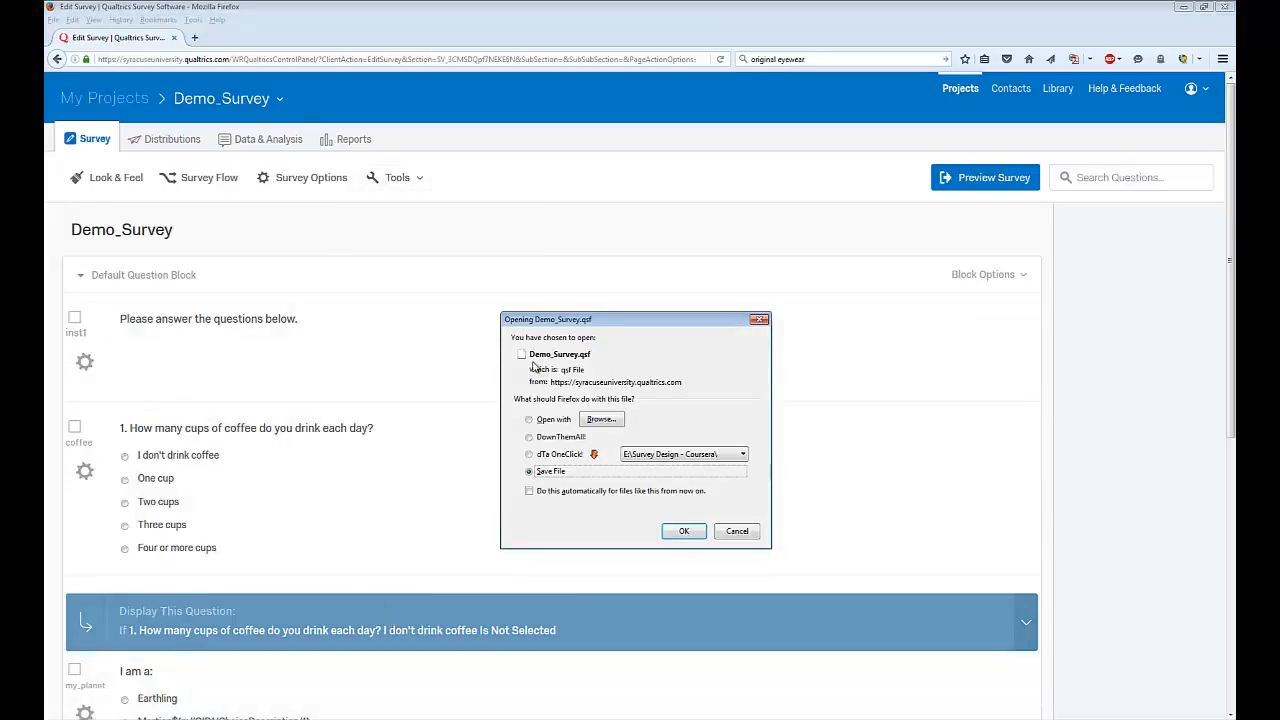
{"action": "mouse_move", "coordinate": [577, 367]}
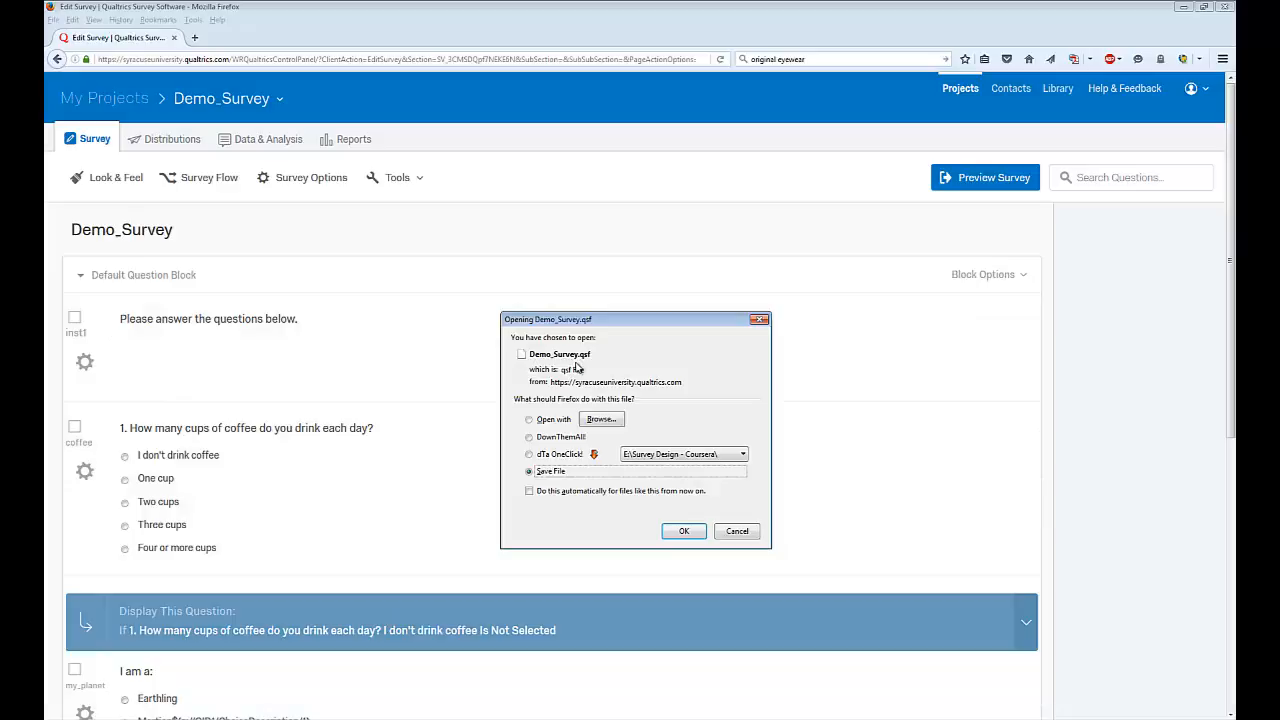
{"action": "mouse_move", "coordinate": [660, 548]}
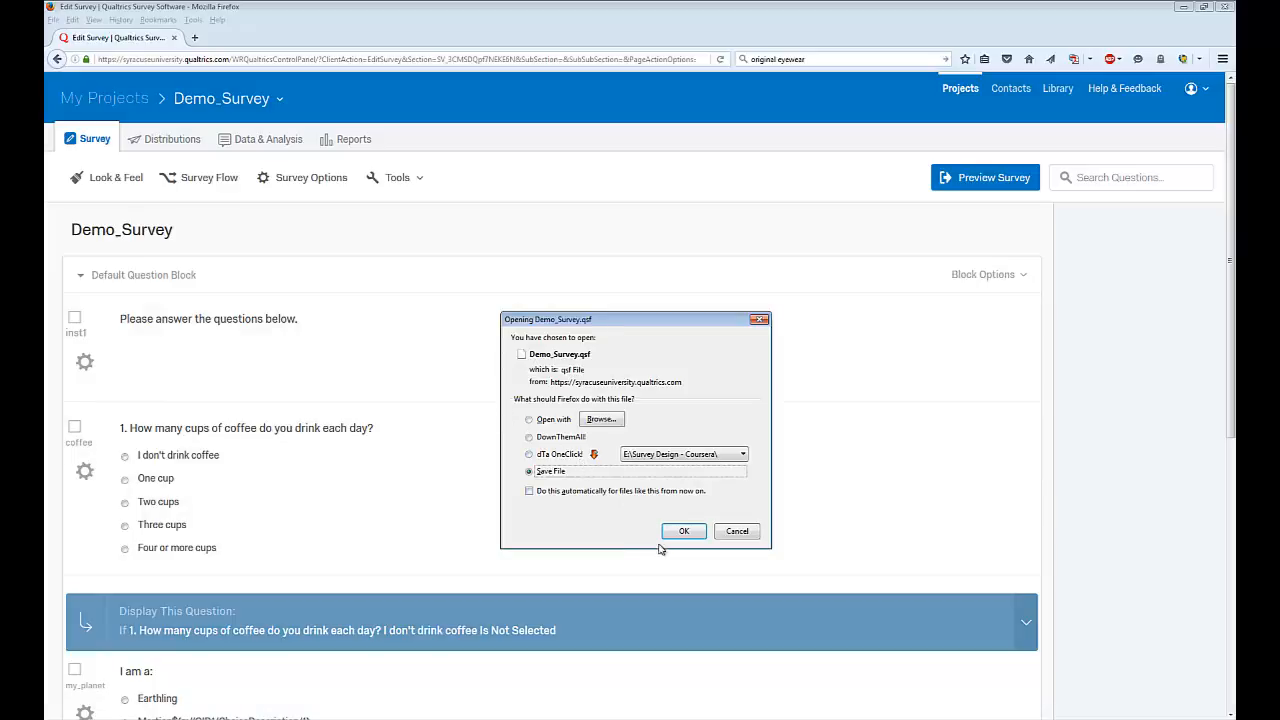
{"action": "left_click", "coordinate": [683, 531]}
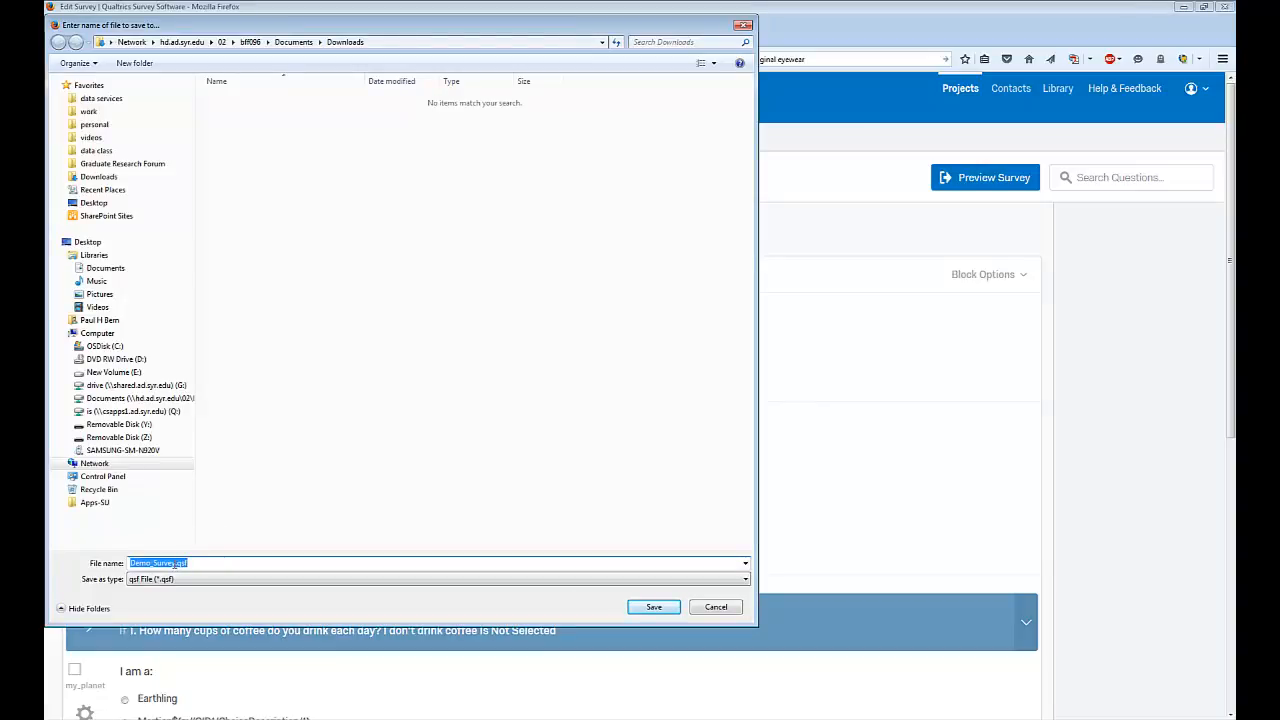
{"action": "left_click", "coordinate": [230, 563]}
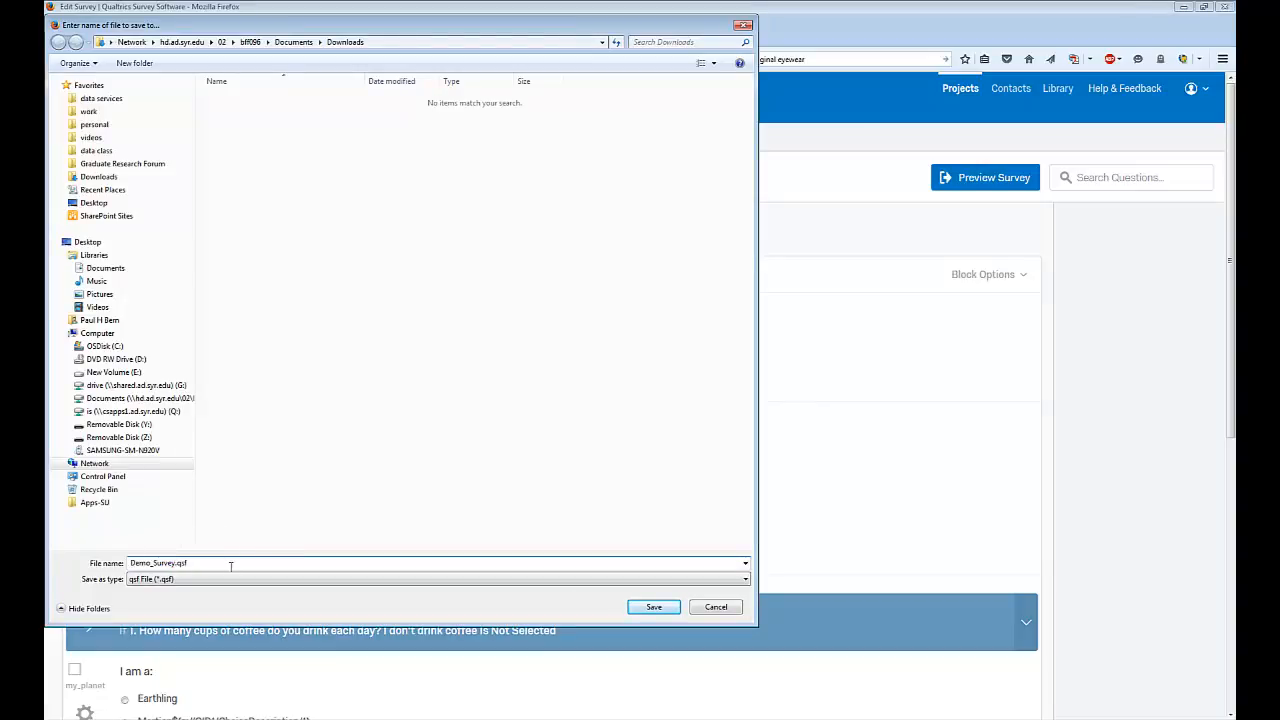
{"action": "type", "text": "1"}
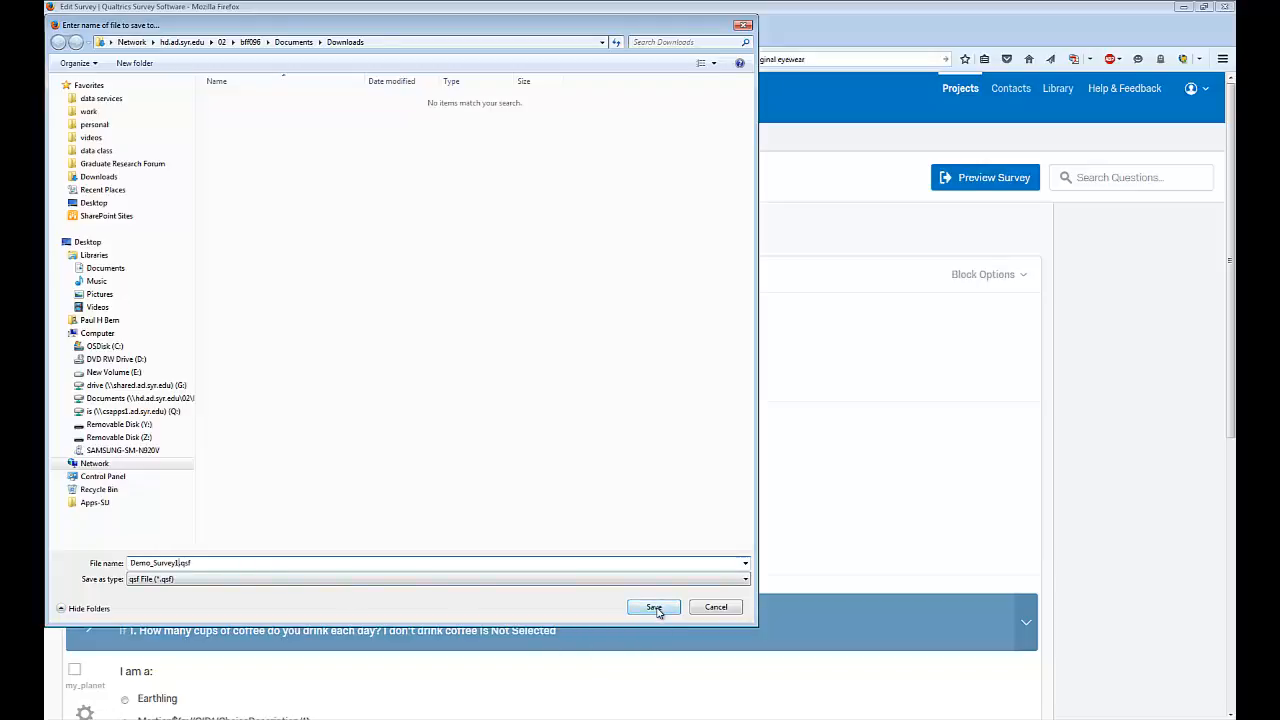
{"action": "left_click", "coordinate": [653, 607]}
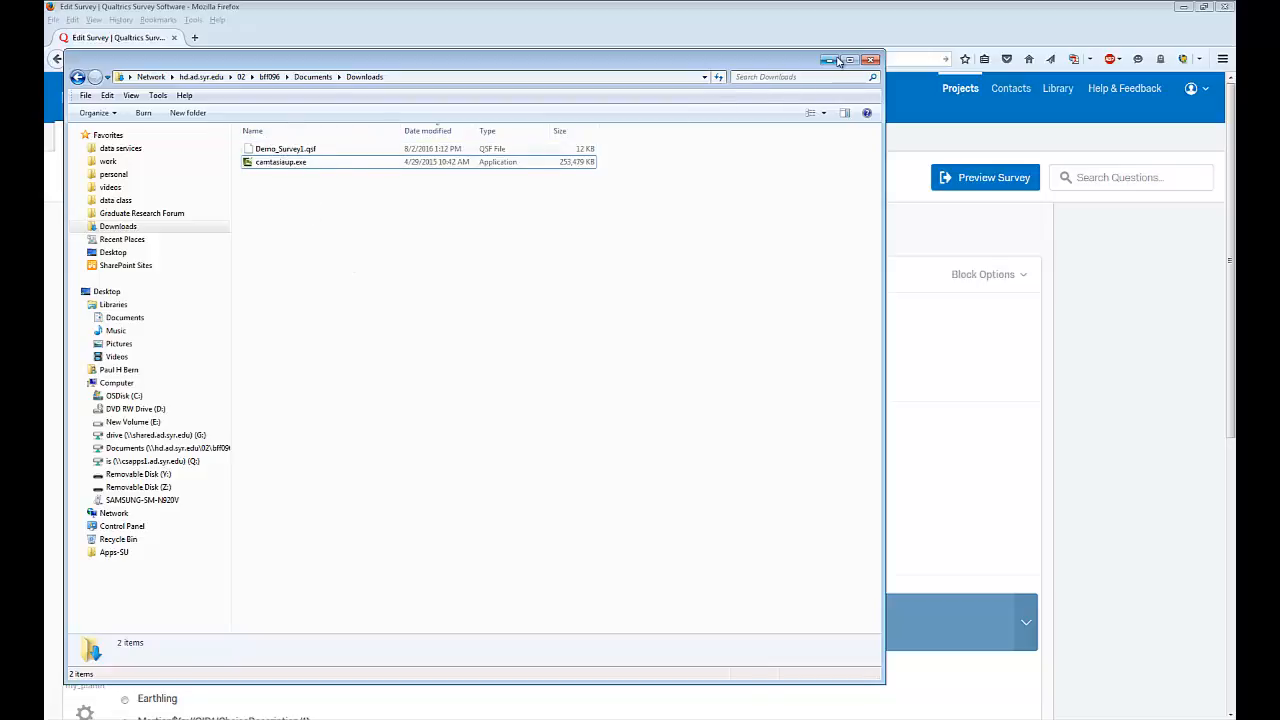
{"action": "left_click", "coordinate": [871, 60]}
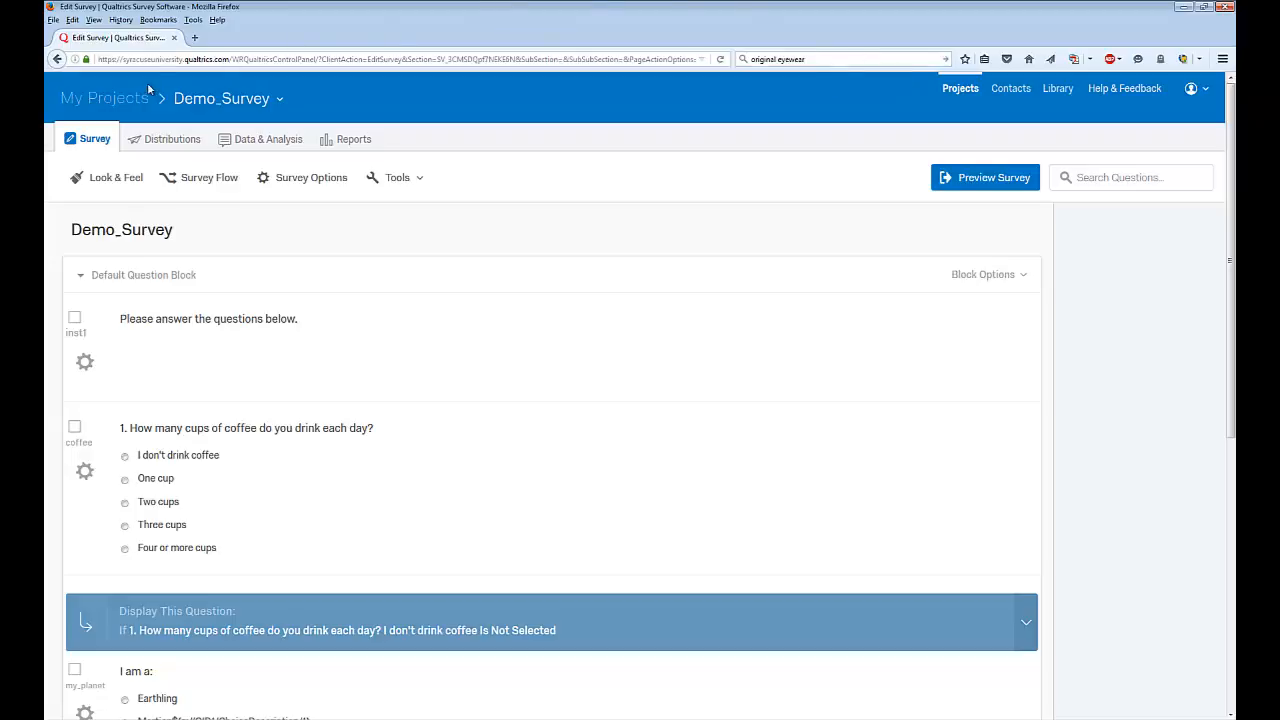
Return to My Projects and bring up the Create a Project dialog
{"action": "left_click", "coordinate": [104, 98]}
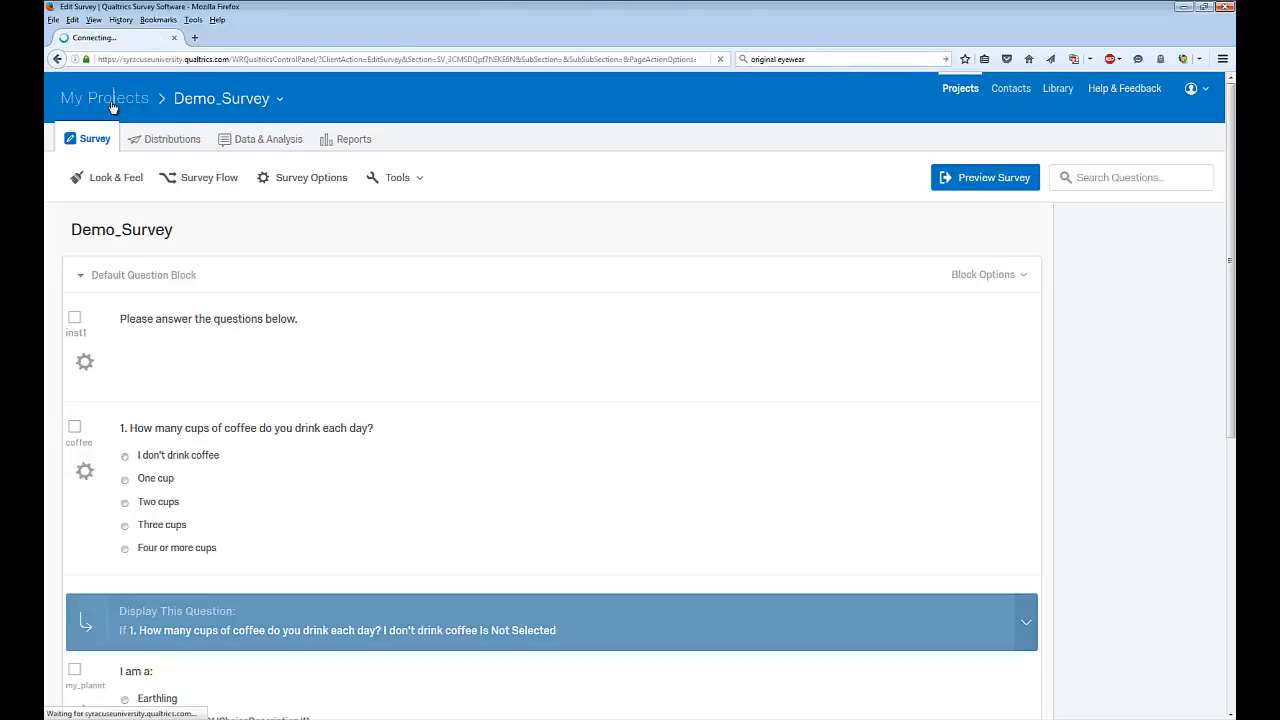
{"action": "left_click", "coordinate": [104, 98]}
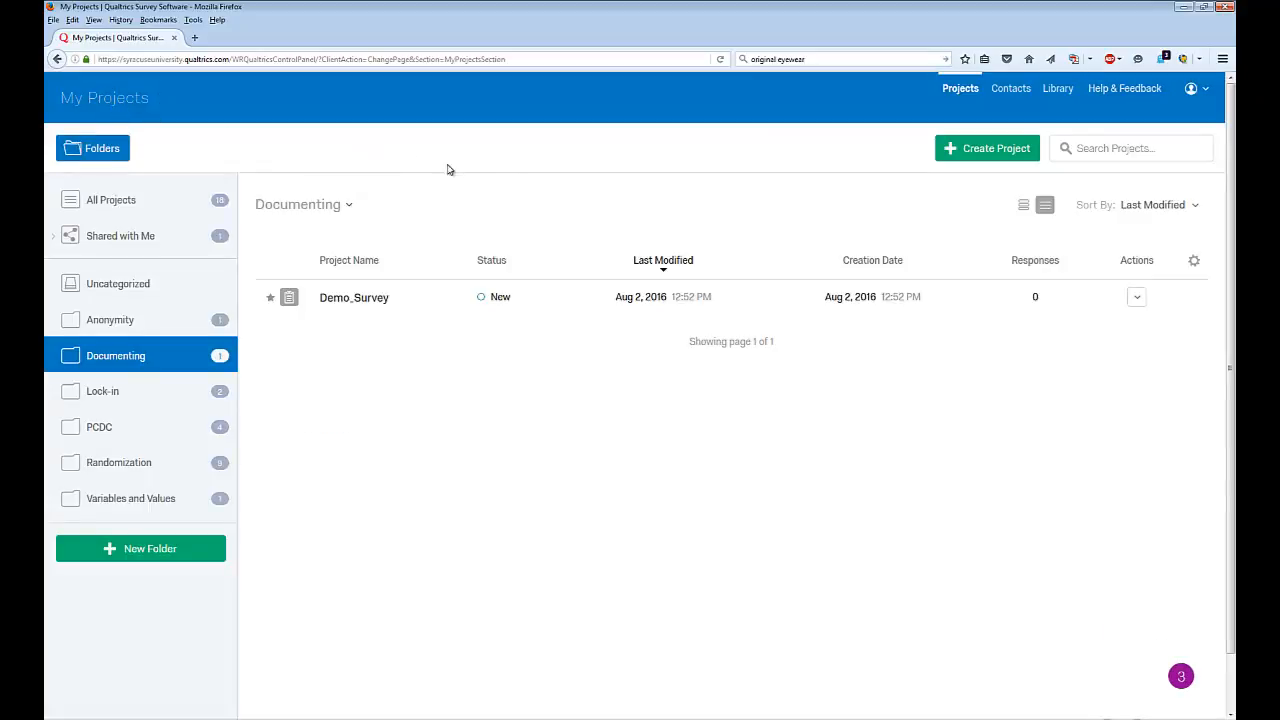
{"action": "mouse_move", "coordinate": [993, 155]}
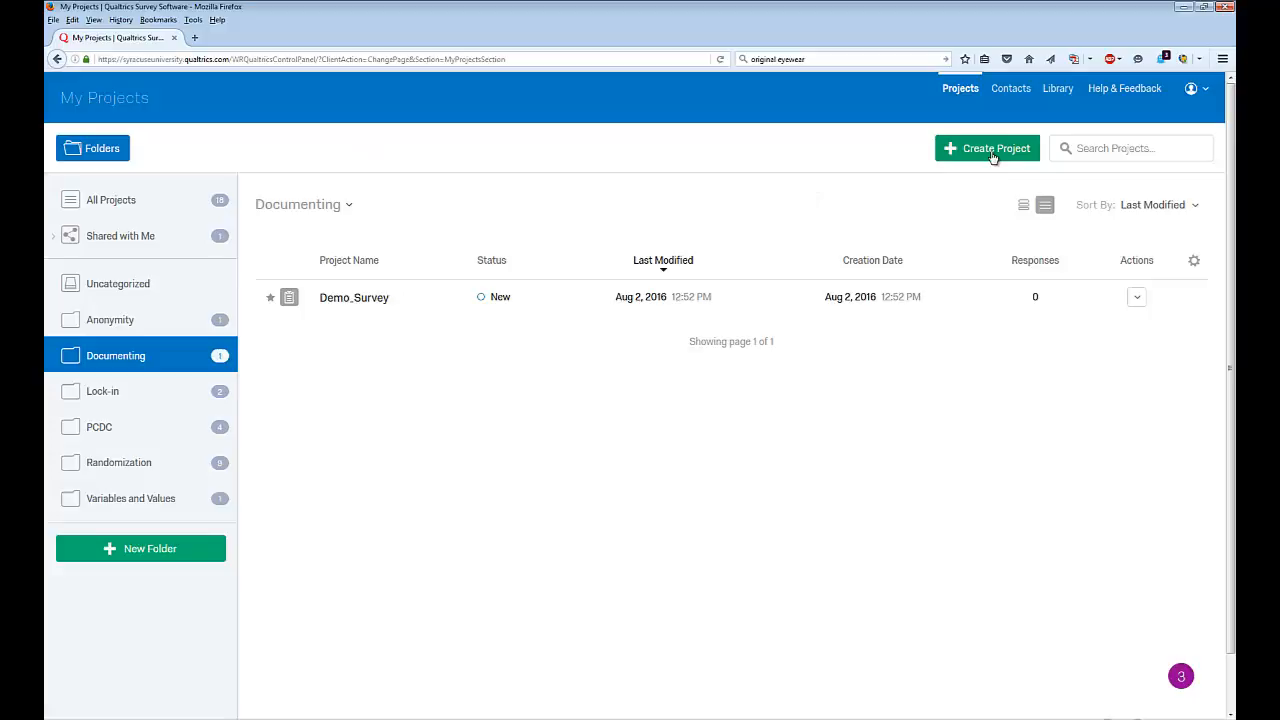
{"action": "left_click", "coordinate": [987, 148]}
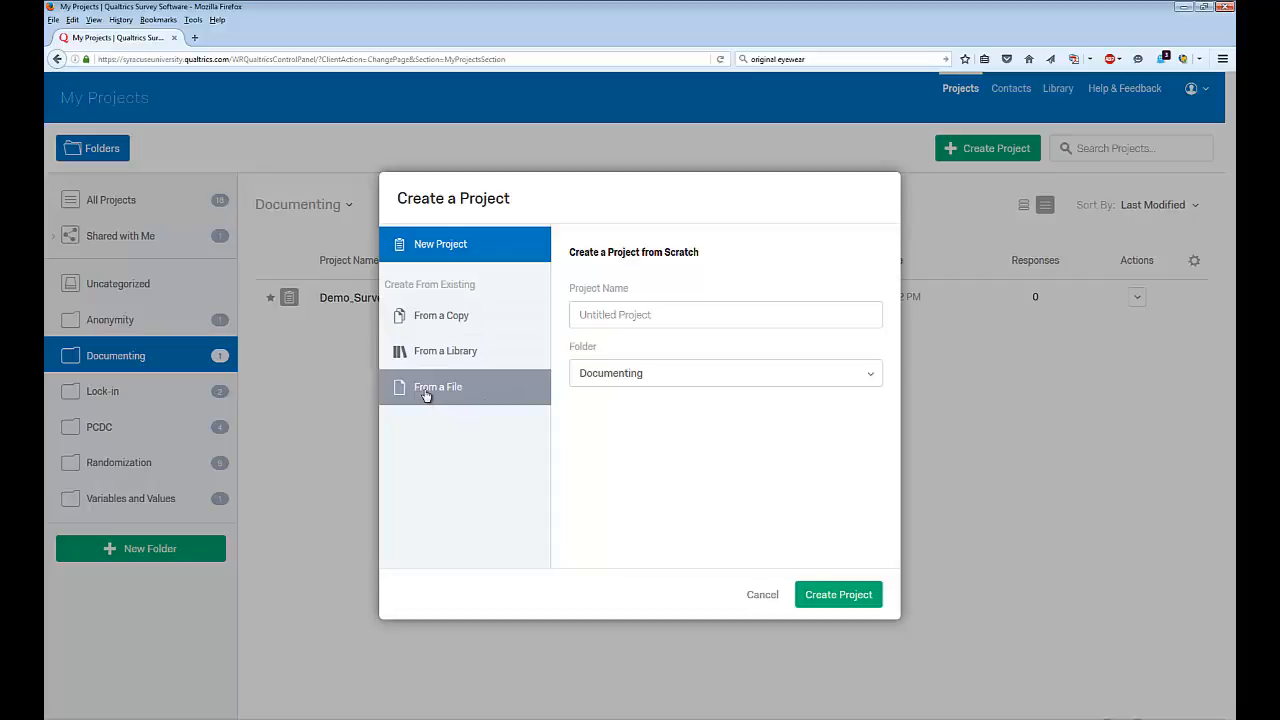
Create project Demo_Survey1 in the Documenting folder from the Demo_Survey1.qsf file
{"action": "left_click", "coordinate": [438, 387]}
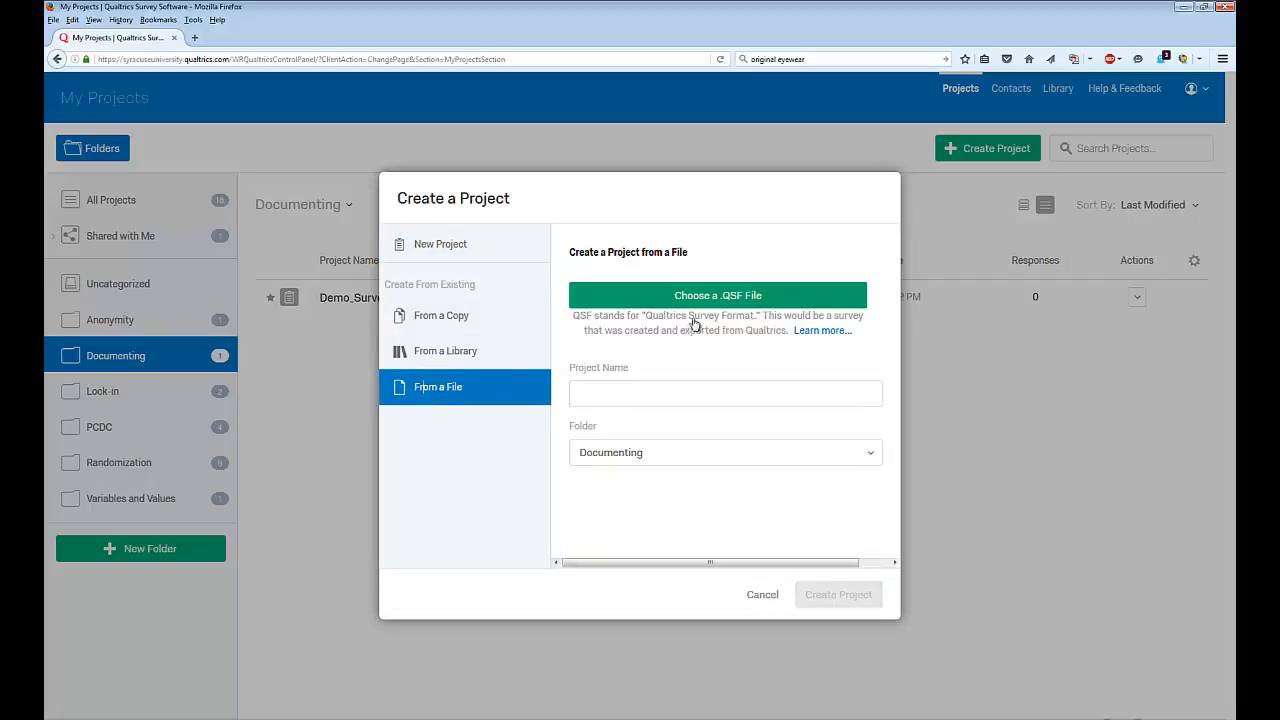
{"action": "left_click", "coordinate": [717, 295]}
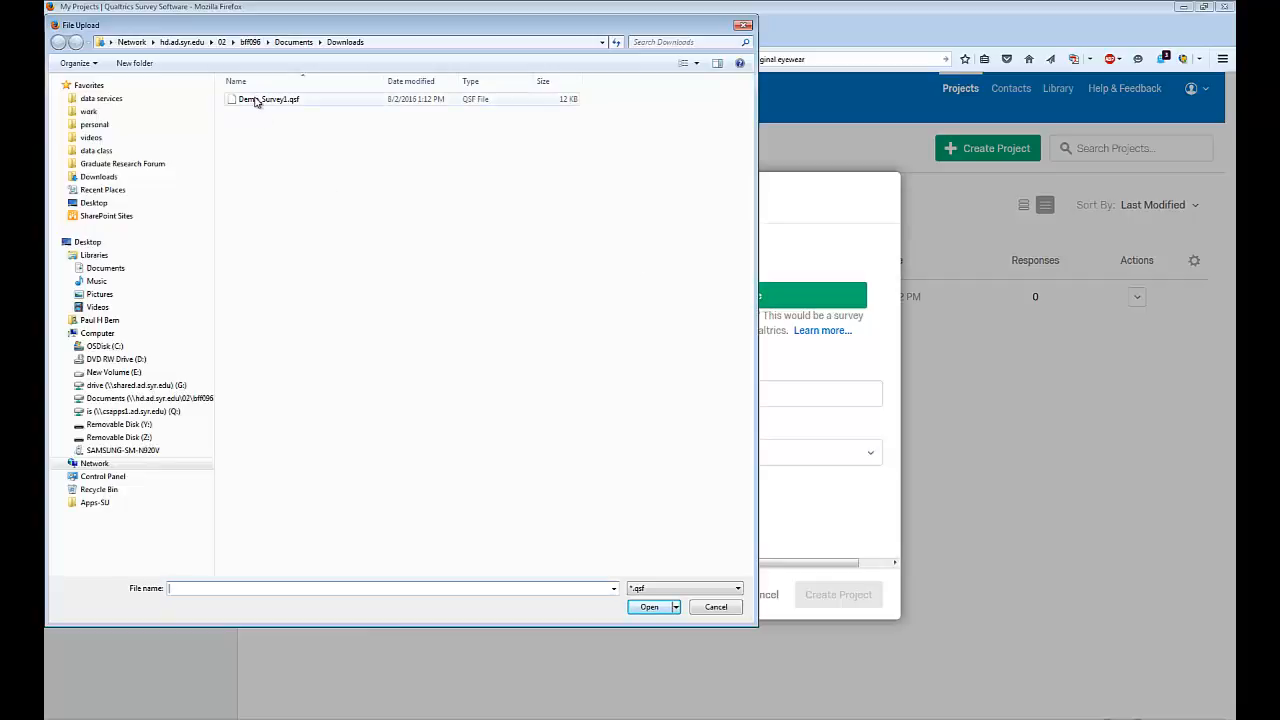
{"action": "left_click", "coordinate": [648, 607]}
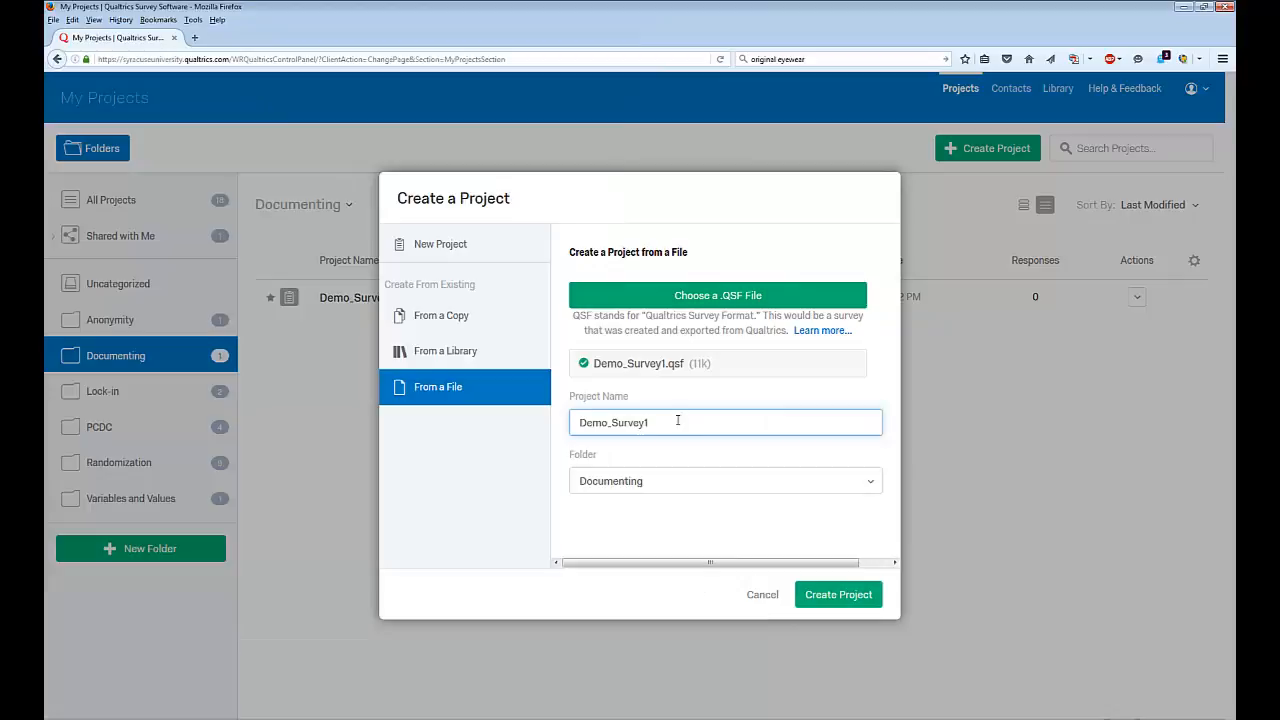
{"action": "mouse_move", "coordinate": [667, 390]}
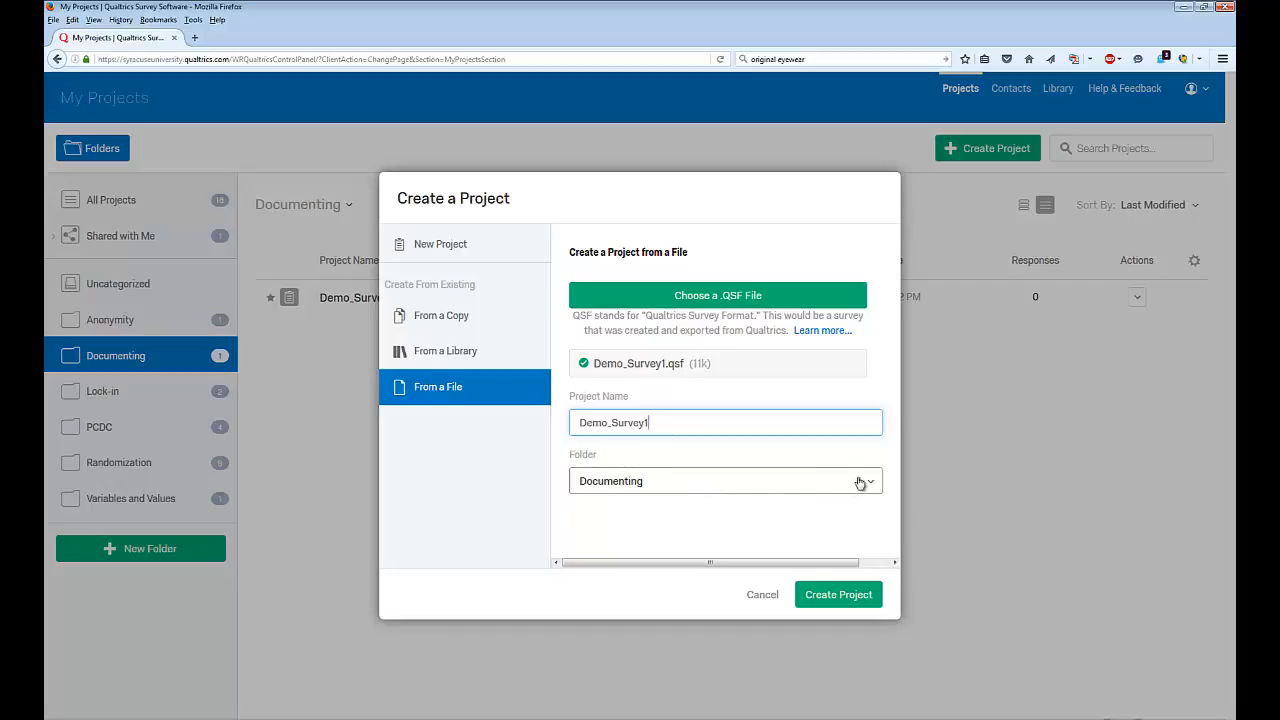
{"action": "left_click", "coordinate": [867, 481]}
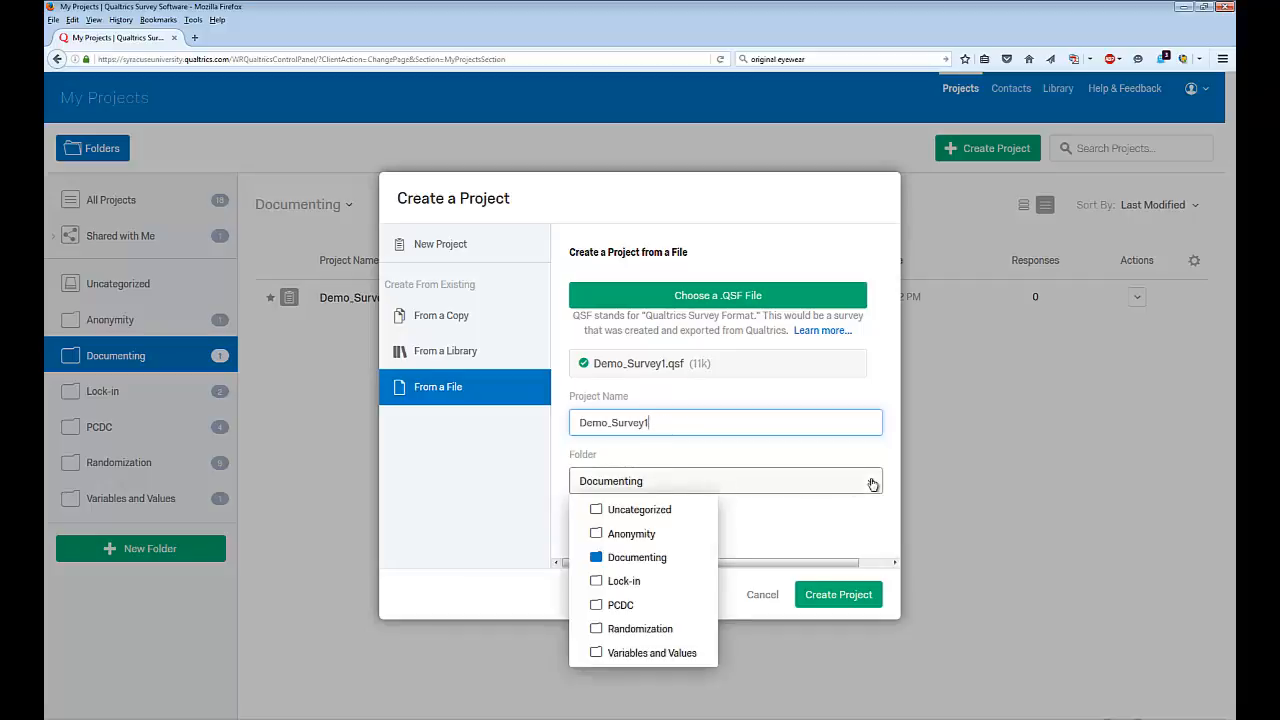
{"action": "left_click", "coordinate": [717, 295]}
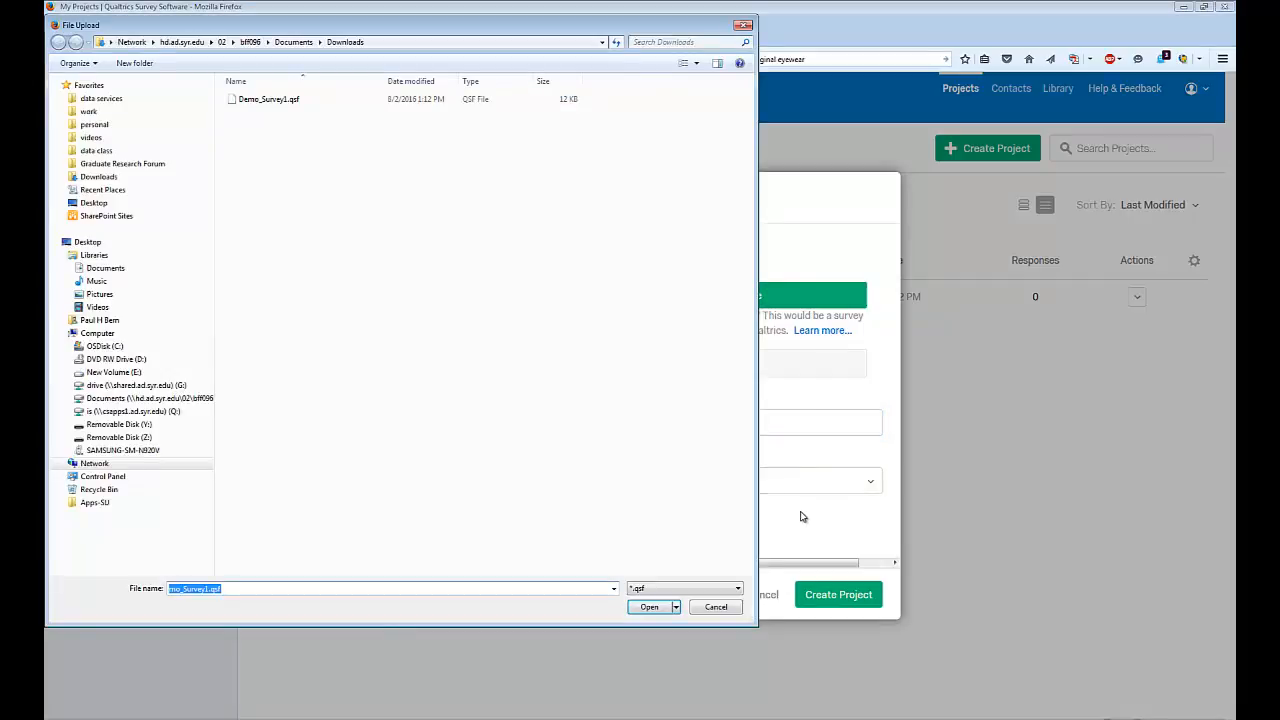
{"action": "left_click", "coordinate": [648, 607]}
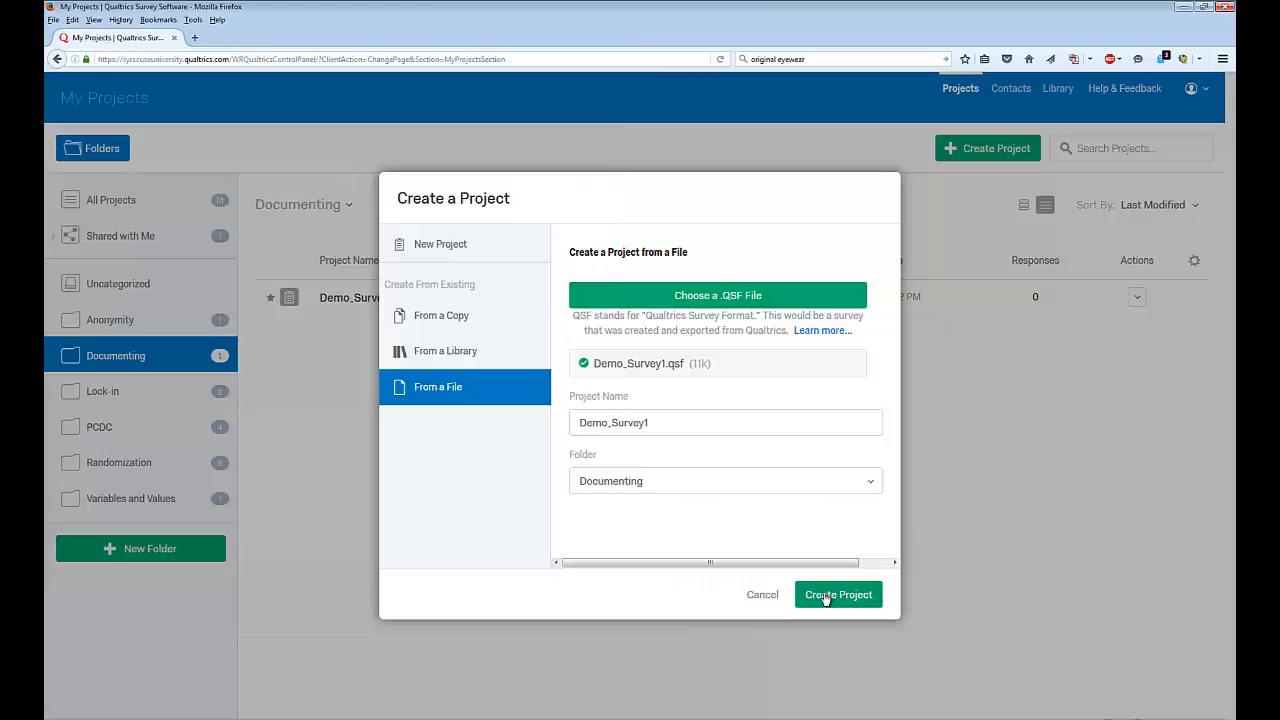
{"action": "left_click", "coordinate": [838, 594]}
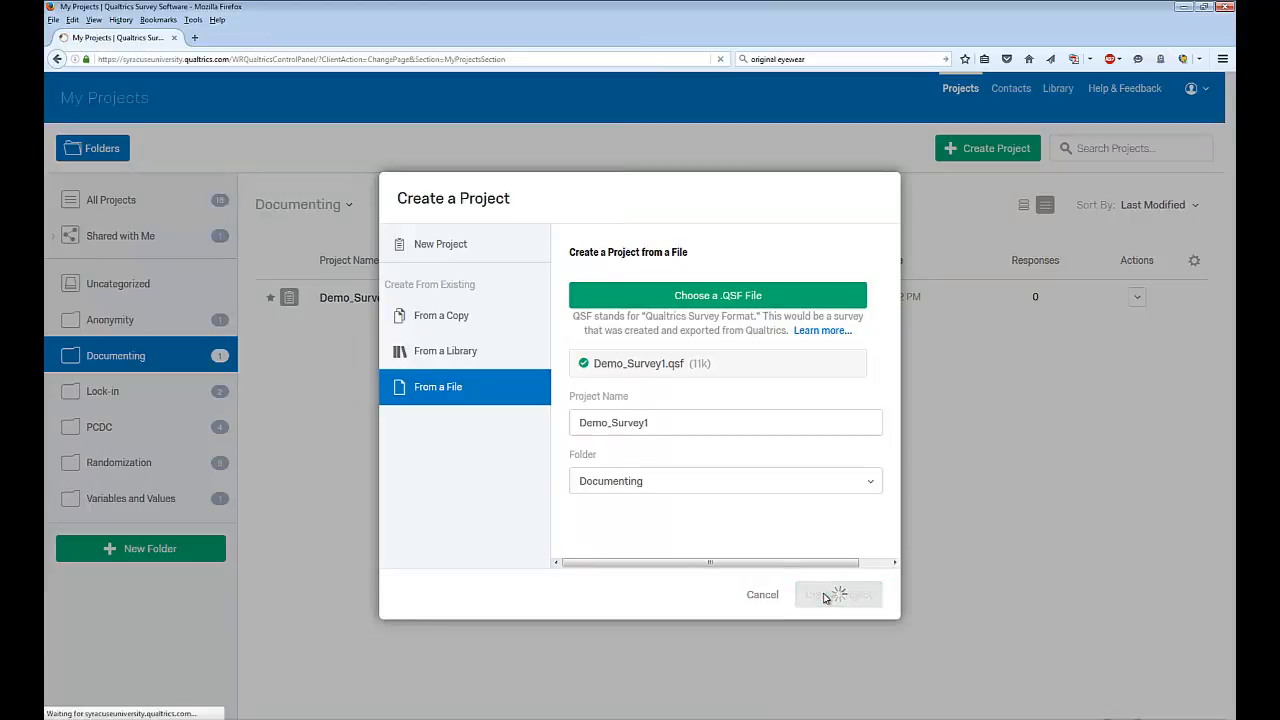
{"action": "left_click", "coordinate": [838, 594]}
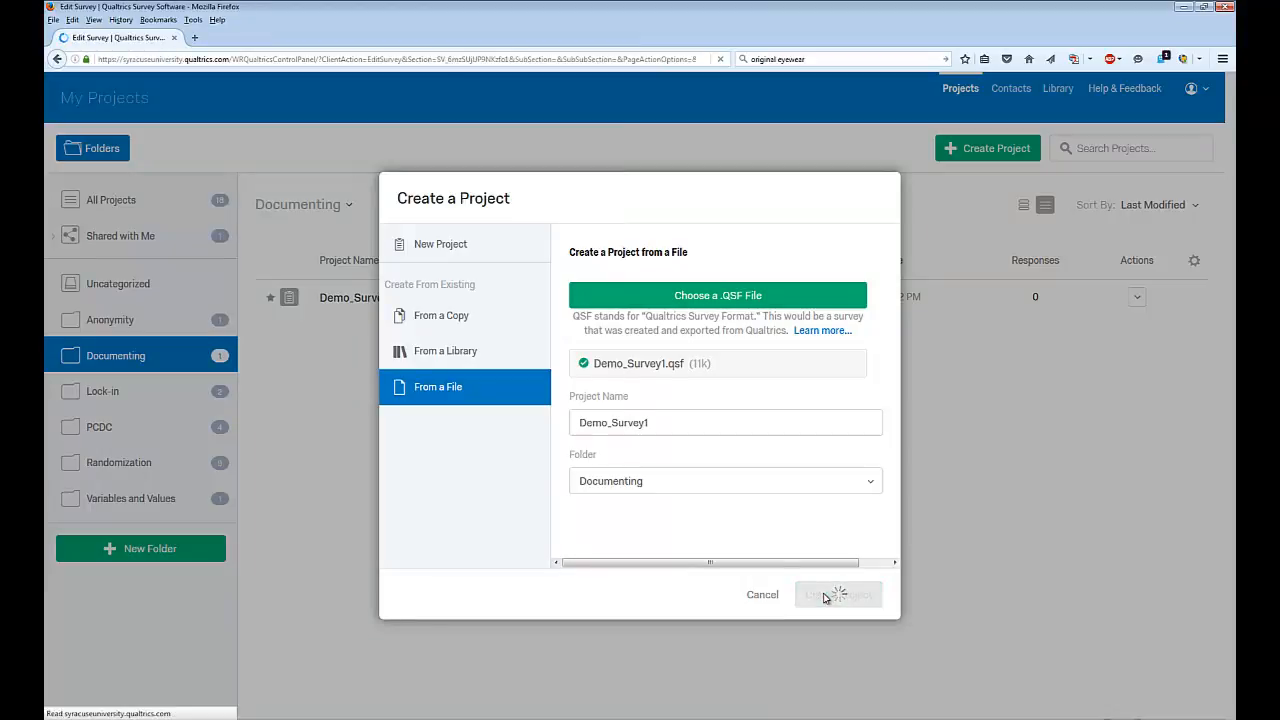
{"action": "left_click", "coordinate": [838, 594]}
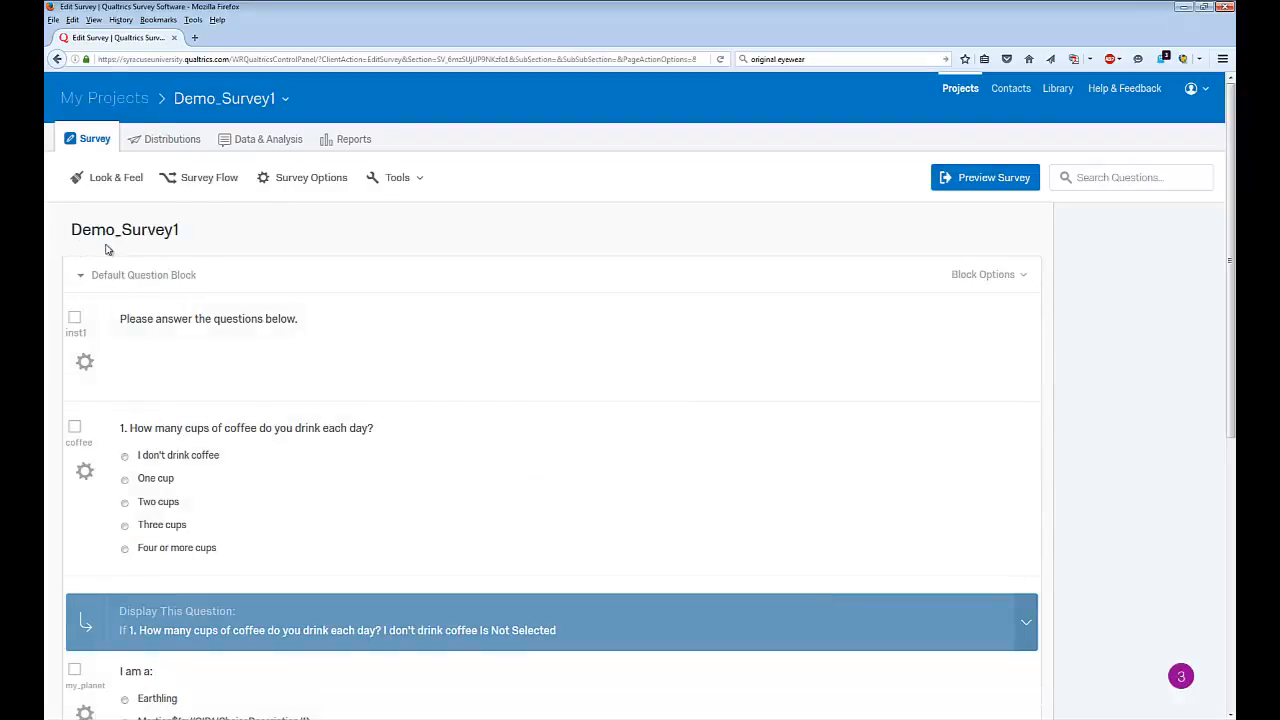
Scroll the imported survey, then view My Projects listing Demo_Survey1 beside Demo_Survey
{"action": "scroll", "scroll_direction": "down", "scroll_amount": 3}
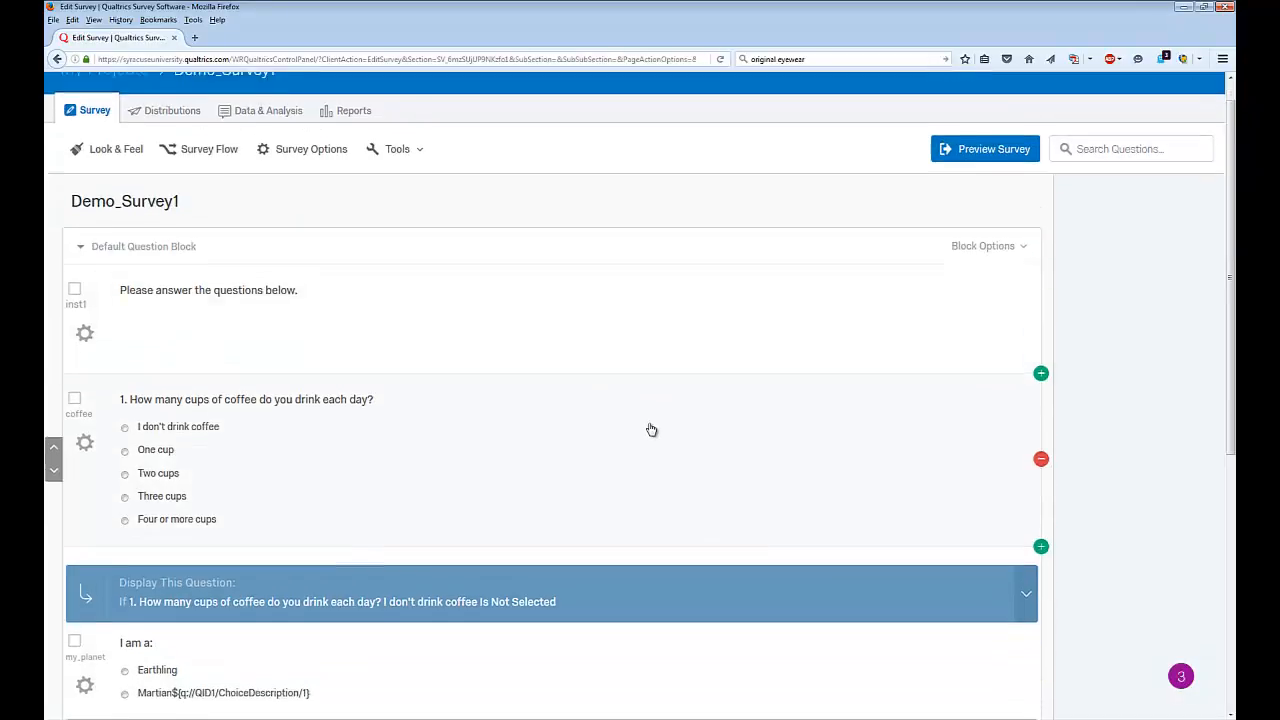
{"action": "scroll", "scroll_direction": "down", "scroll_amount": 3}
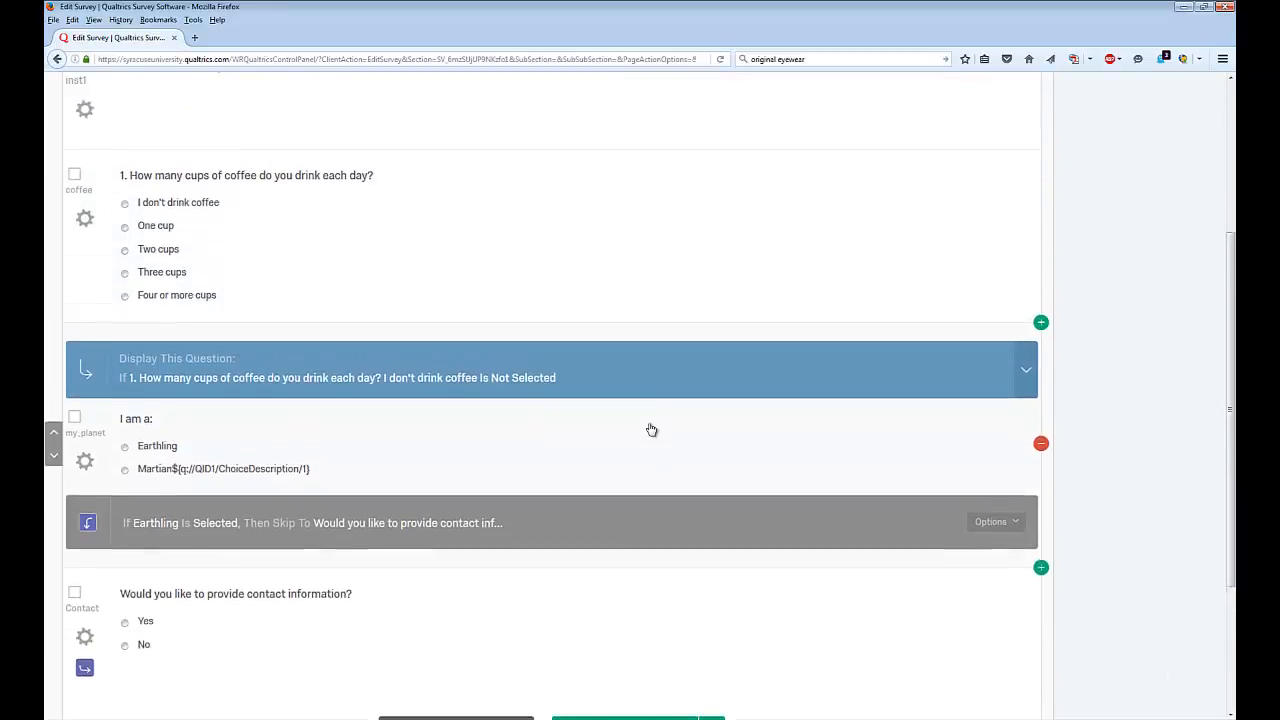
{"action": "scroll", "scroll_direction": "up", "scroll_amount": 3}
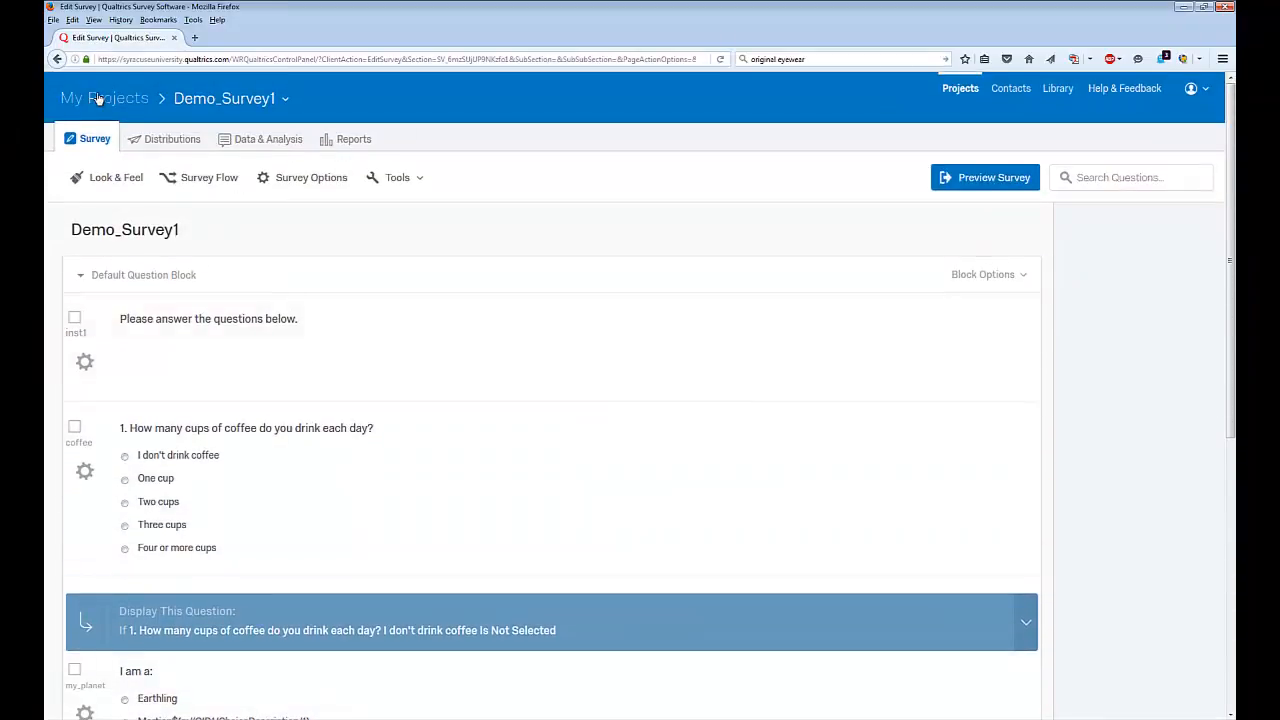
{"action": "left_click", "coordinate": [104, 98]}
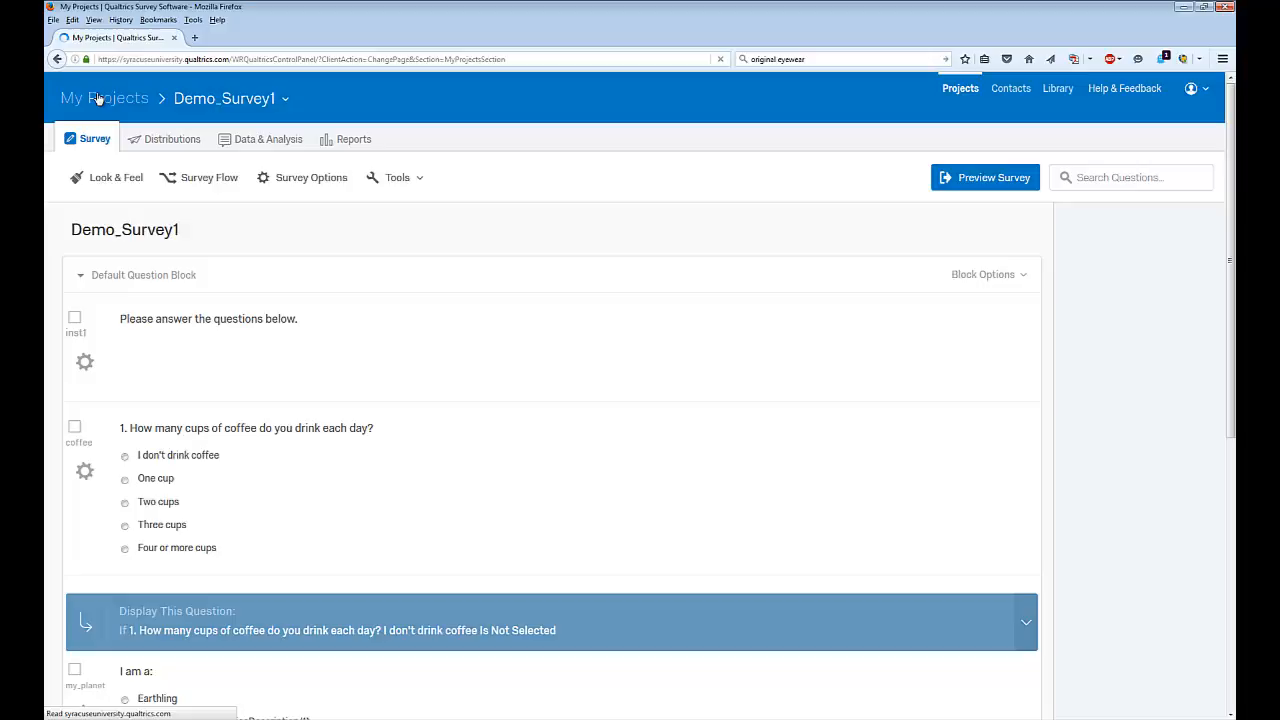
{"action": "left_click", "coordinate": [104, 97]}
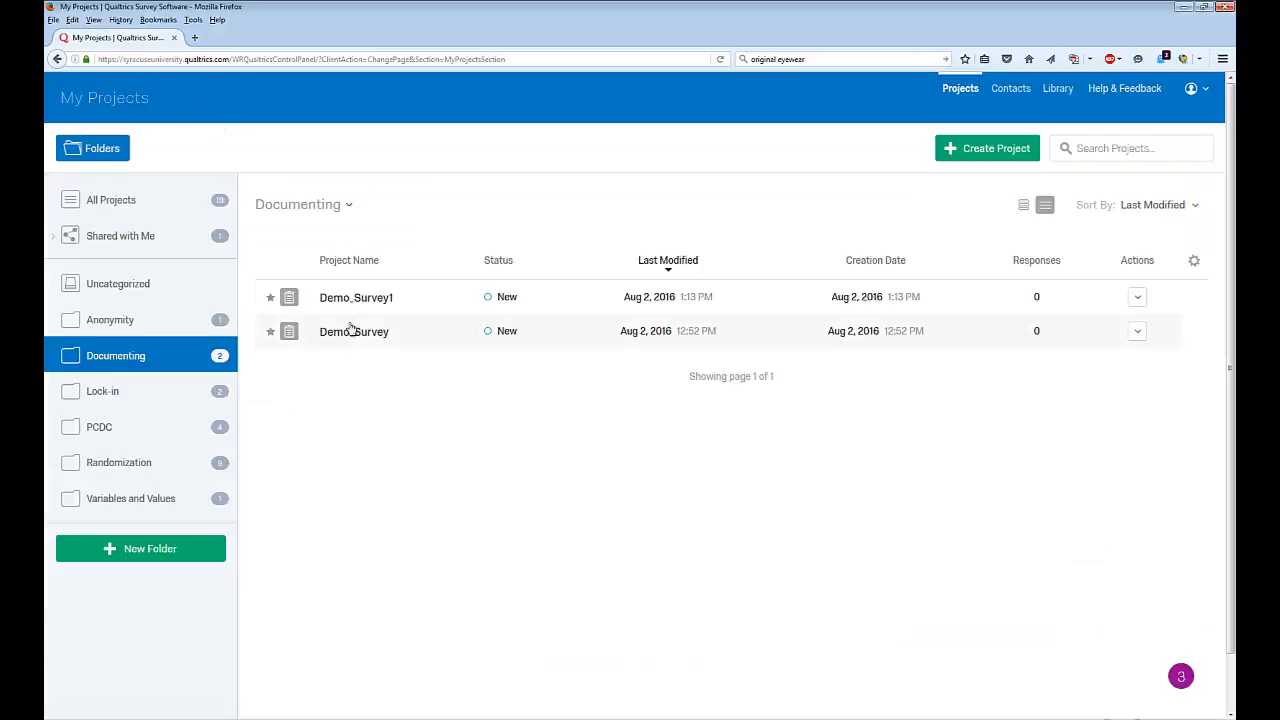
{"action": "mouse_move", "coordinate": [356, 297]}
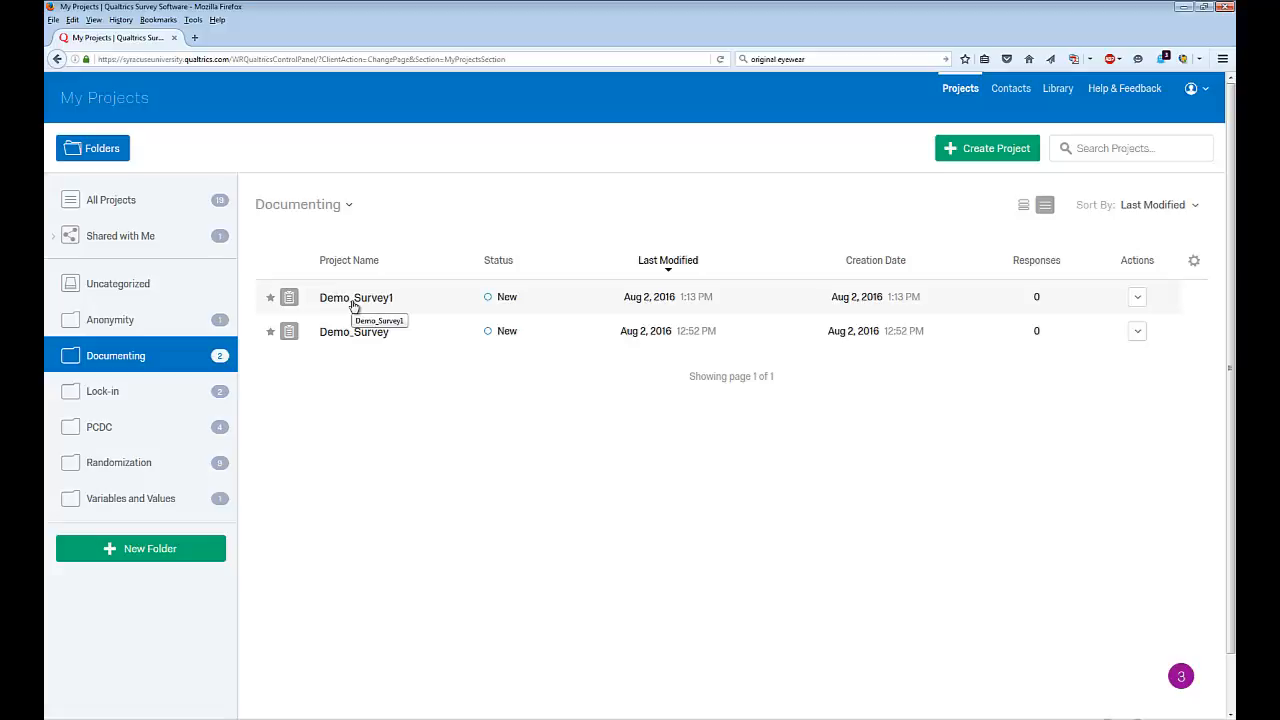